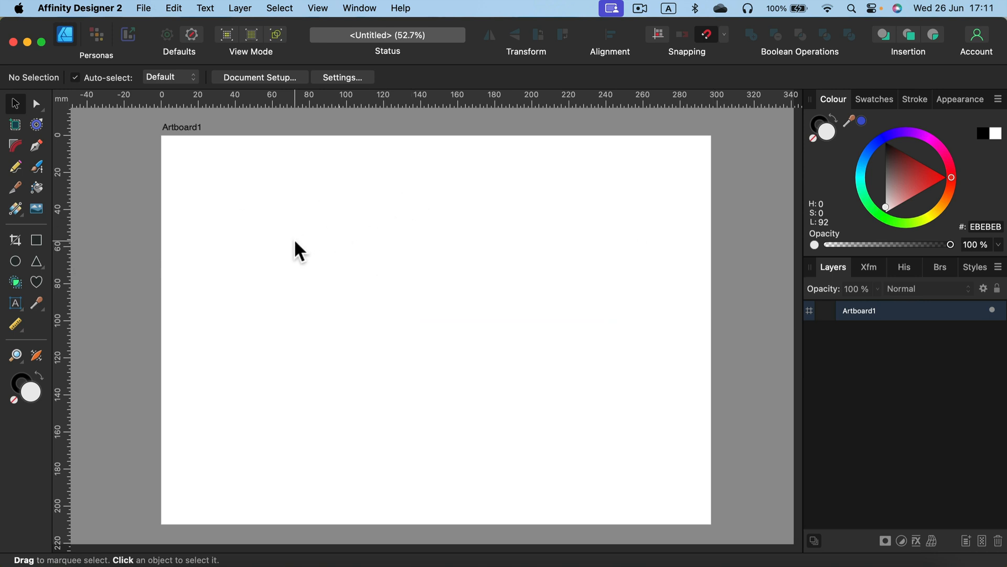
{"action": "mouse_move", "coordinate": [348, 349]}
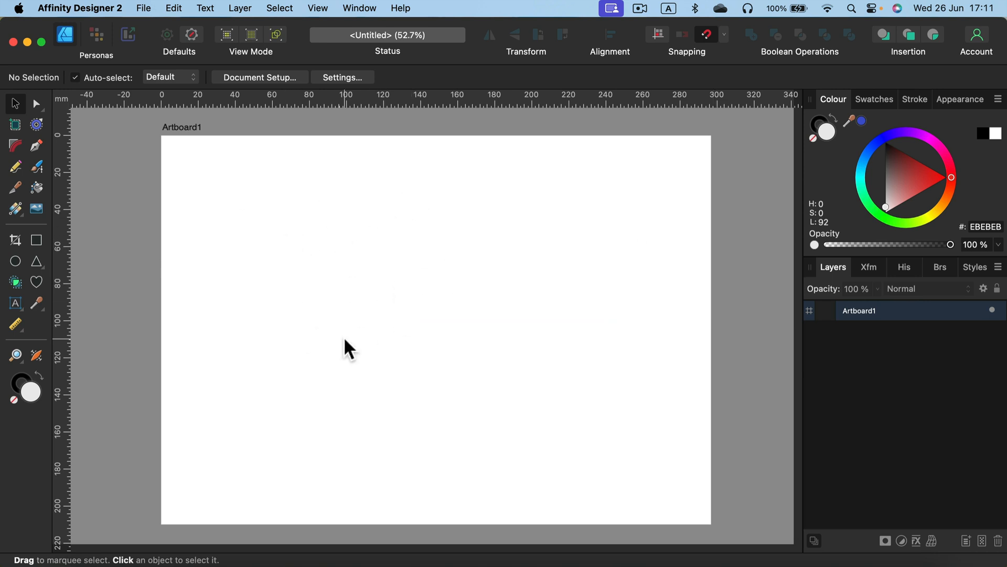
{"action": "mouse_move", "coordinate": [345, 343]}
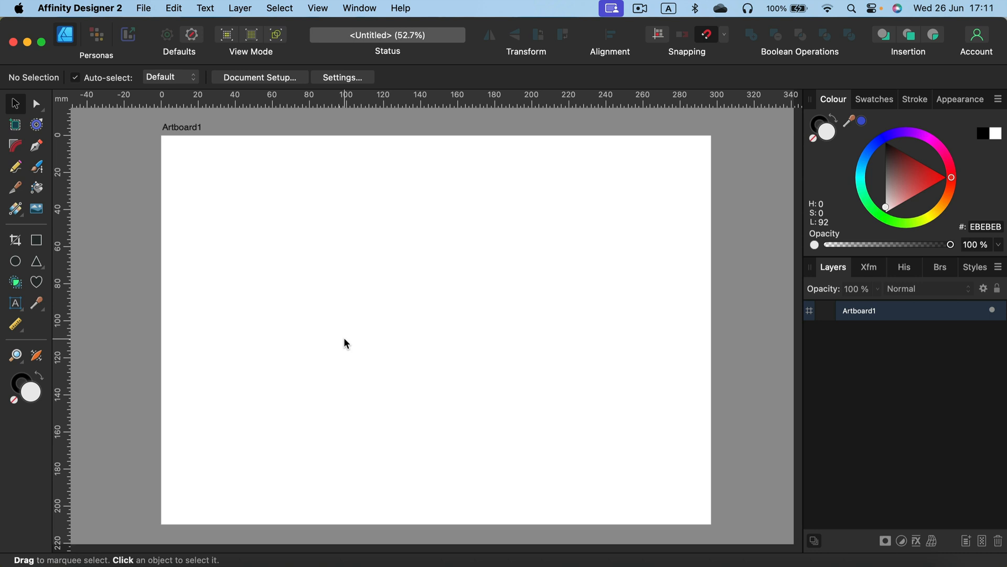
{"action": "mouse_move", "coordinate": [578, 286]}
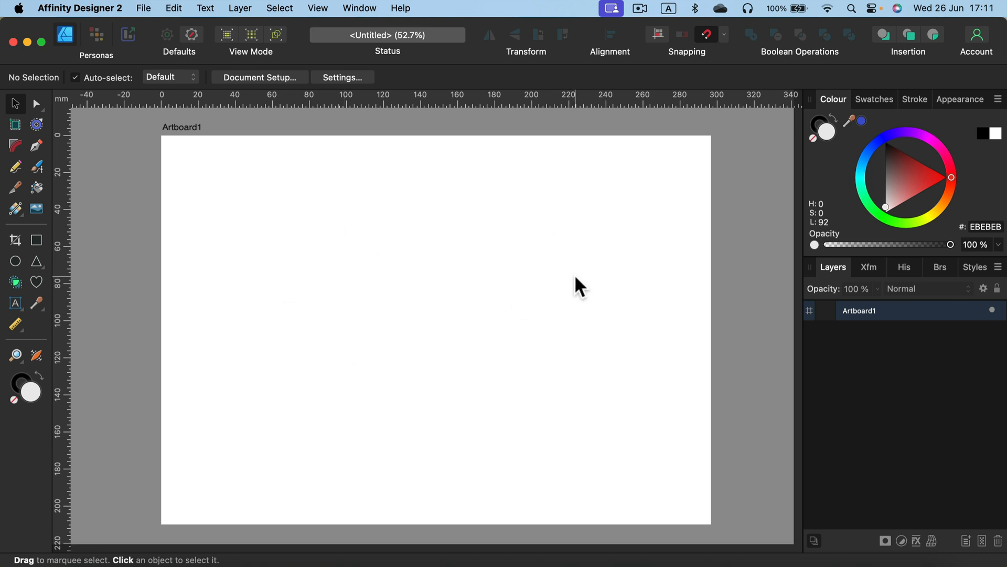
{"action": "mouse_move", "coordinate": [413, 302]}
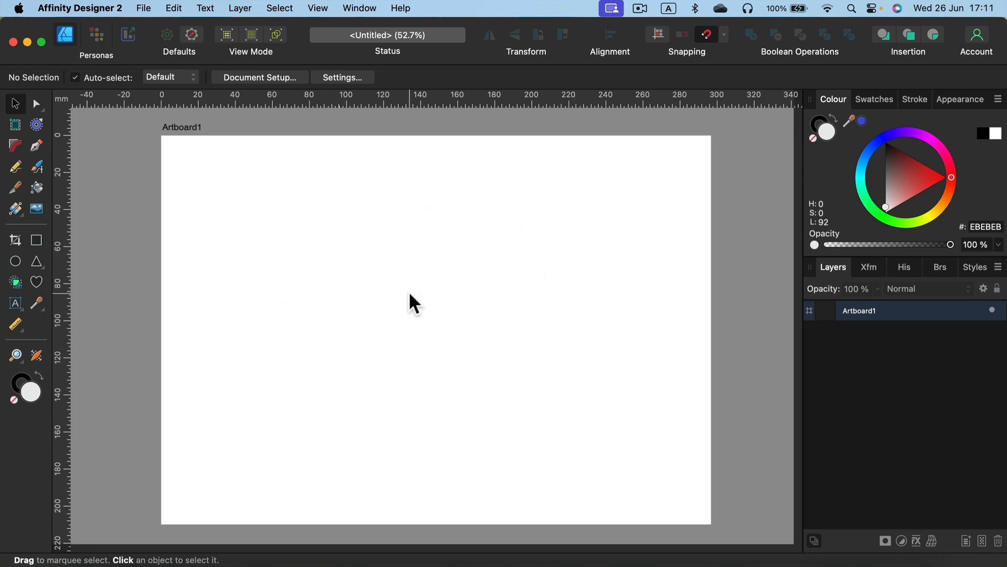
{"action": "mouse_move", "coordinate": [411, 297]}
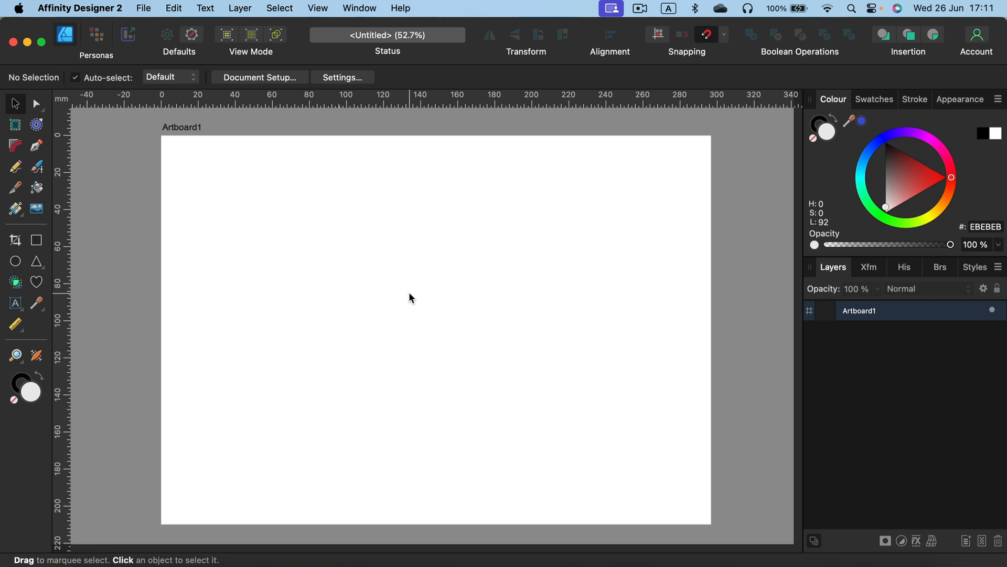
{"action": "mouse_move", "coordinate": [412, 303]}
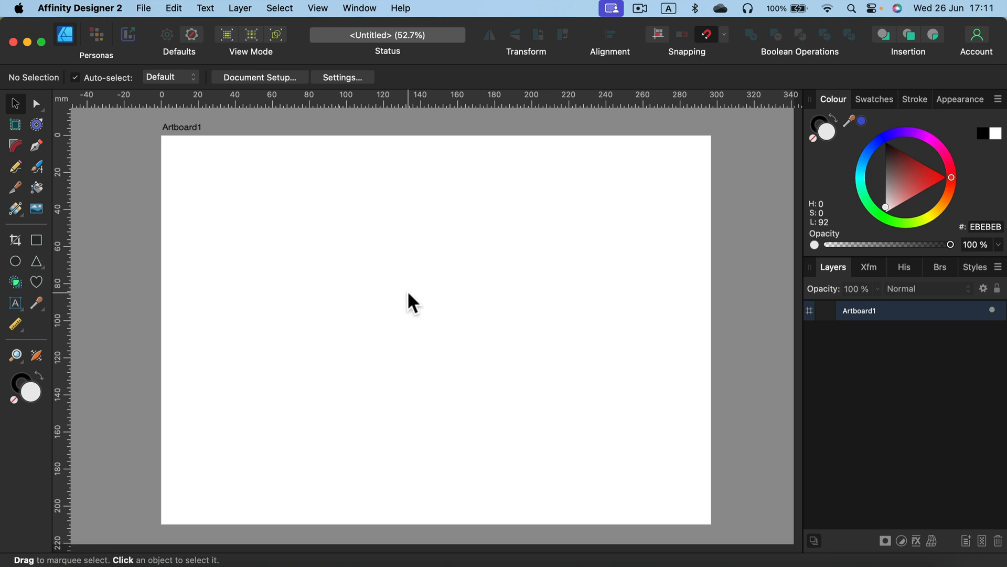
{"action": "mouse_move", "coordinate": [408, 297]}
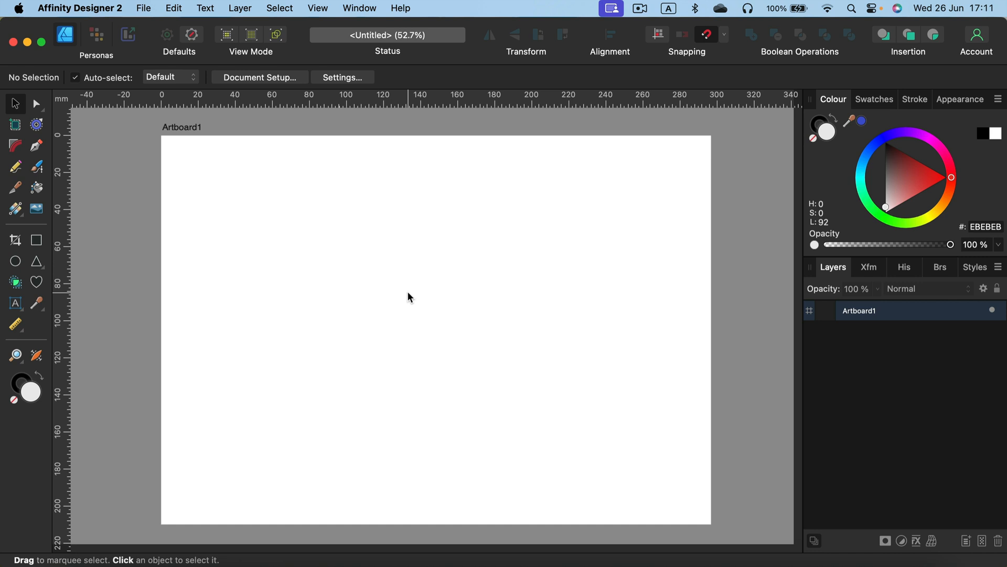
{"action": "mouse_move", "coordinate": [158, 156]}
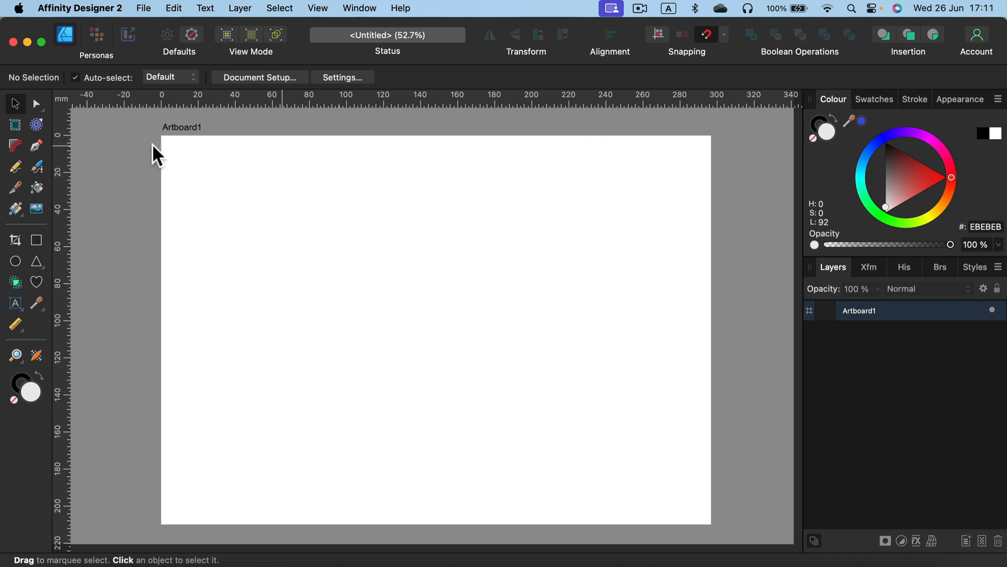
- Draw a wavy freehand curve with the Pencil Tool and widen its stroke to about 43 pt
{"action": "left_click", "coordinate": [15, 167]}
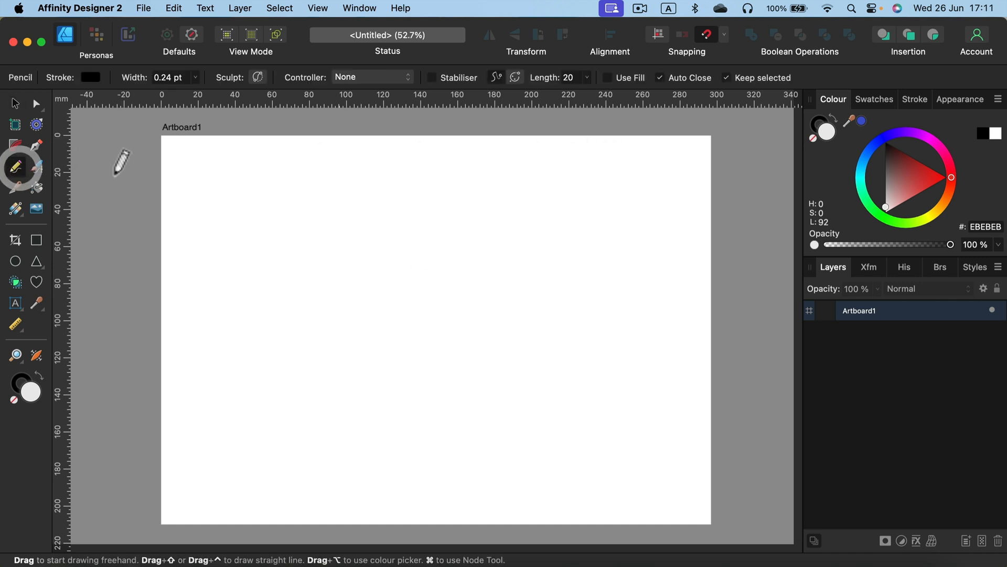
{"action": "left_click_drag", "start_coordinate": [217, 294], "coordinate": [357, 209]}
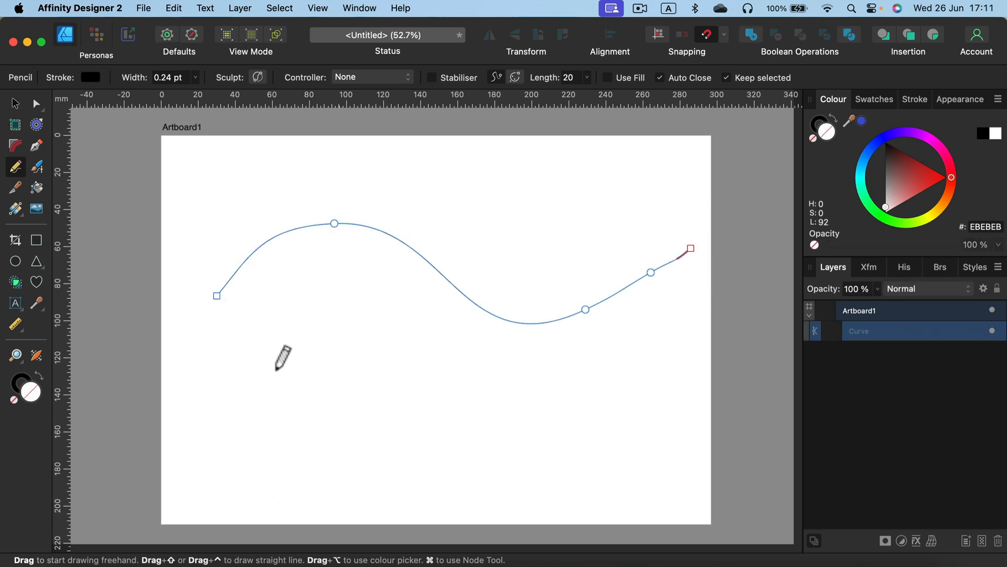
{"action": "mouse_move", "coordinate": [879, 103]}
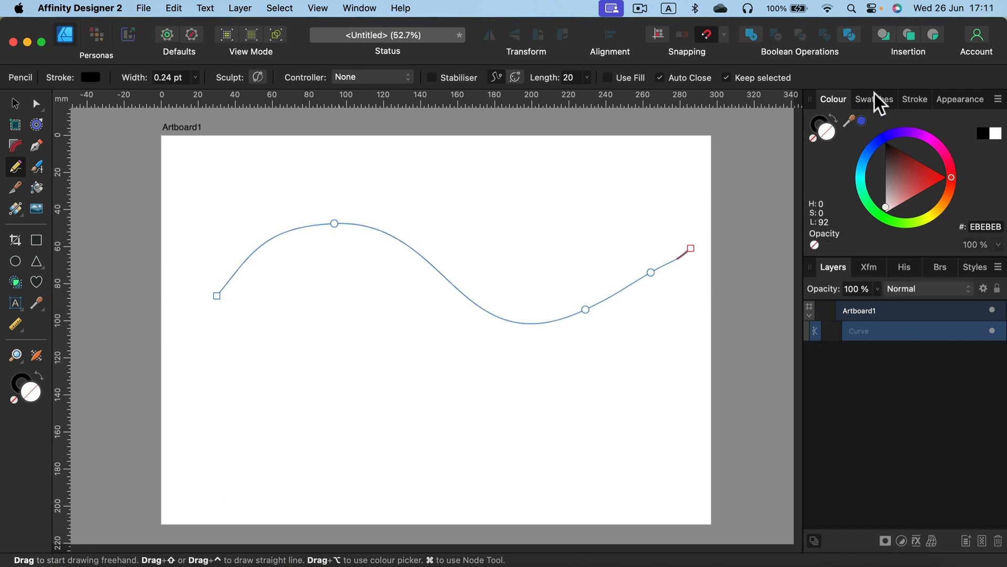
{"action": "left_click", "coordinate": [913, 100]}
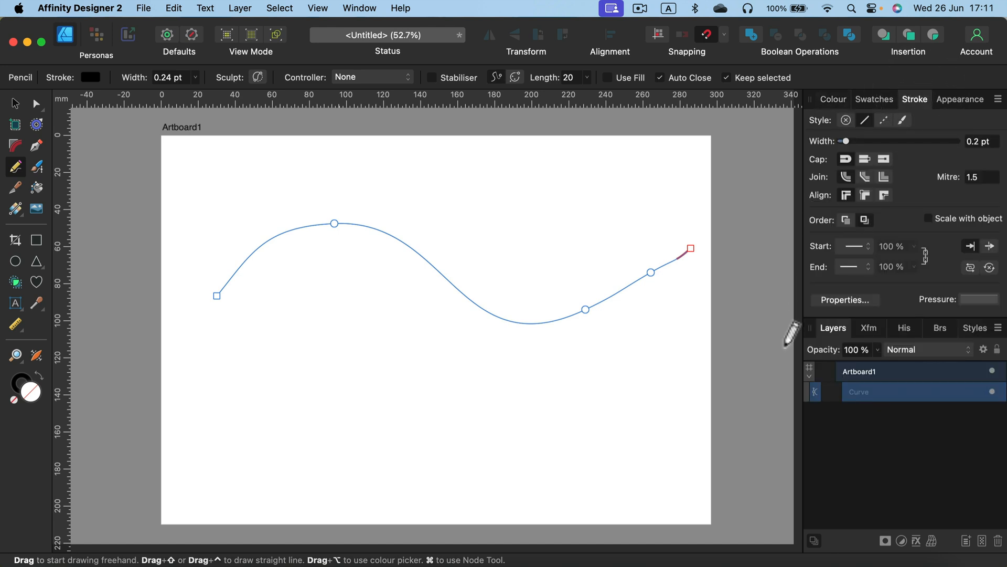
{"action": "mouse_move", "coordinate": [867, 149]}
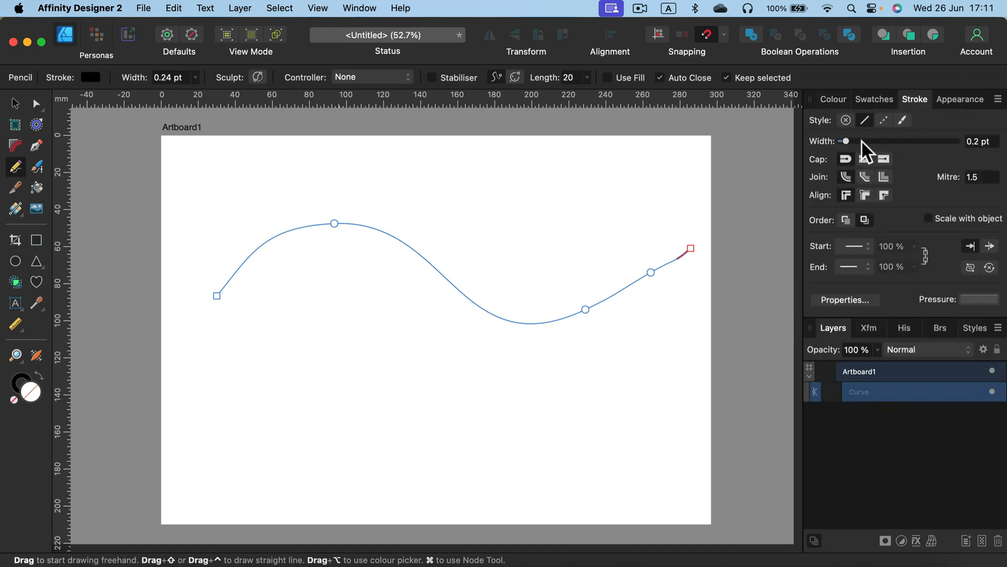
{"action": "left_click_drag", "start_coordinate": [847, 141], "coordinate": [927, 140]}
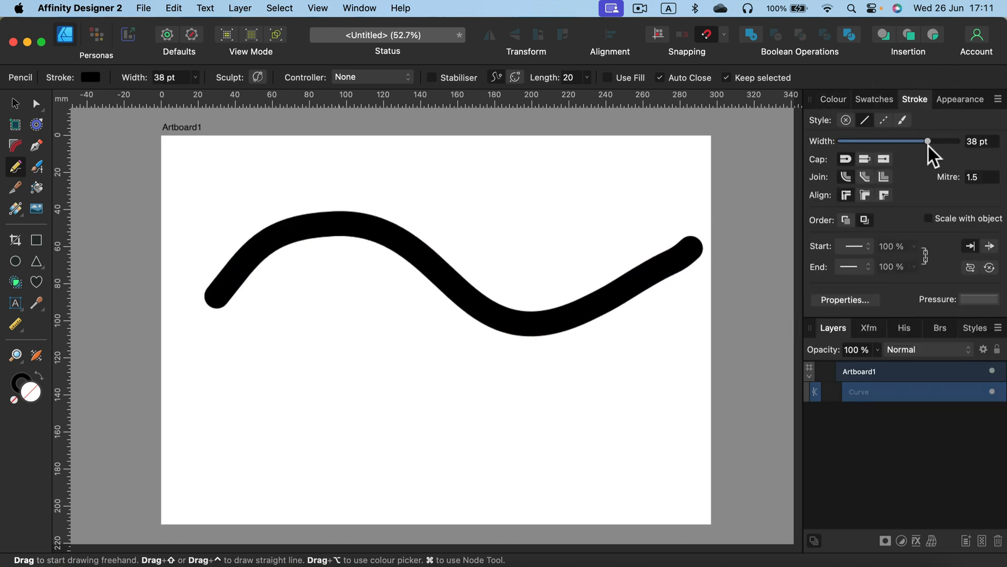
{"action": "left_click_drag", "start_coordinate": [927, 141], "coordinate": [936, 141]}
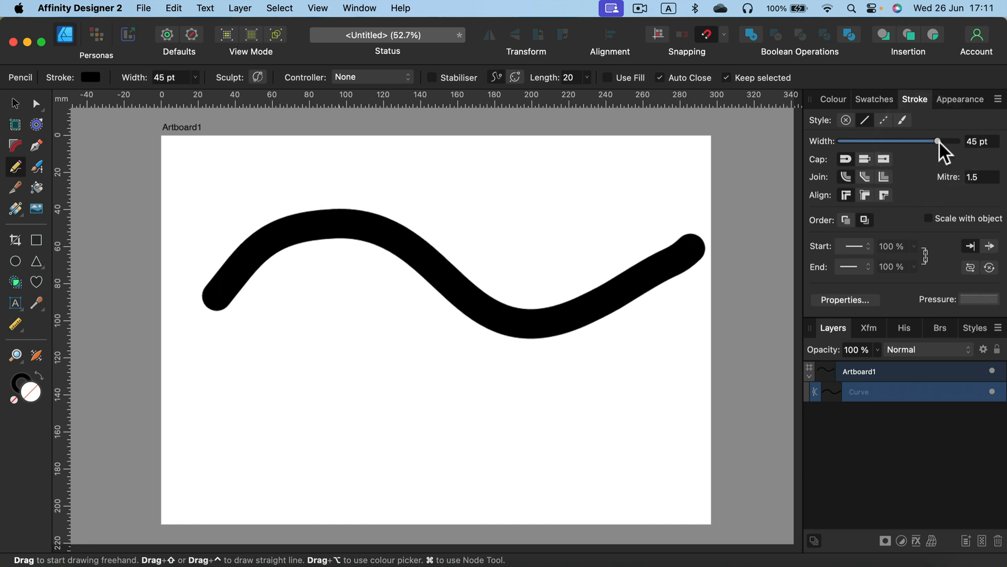
{"action": "left_click_drag", "start_coordinate": [938, 141], "coordinate": [936, 141]}
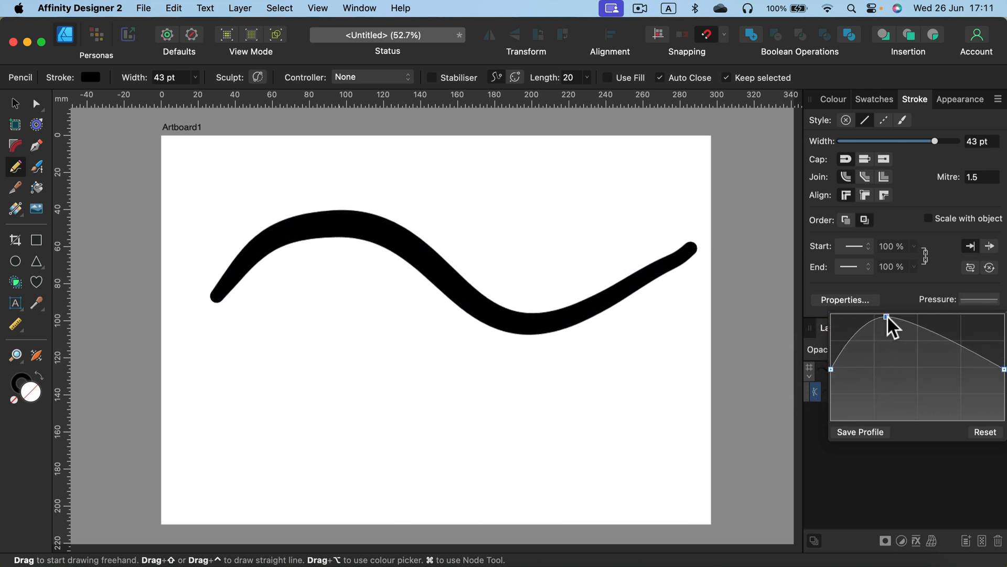
- Drag a Pressure graph node so the stroke swells over the first hump and thins toward the end
{"action": "left_click_drag", "start_coordinate": [887, 317], "coordinate": [932, 386]}
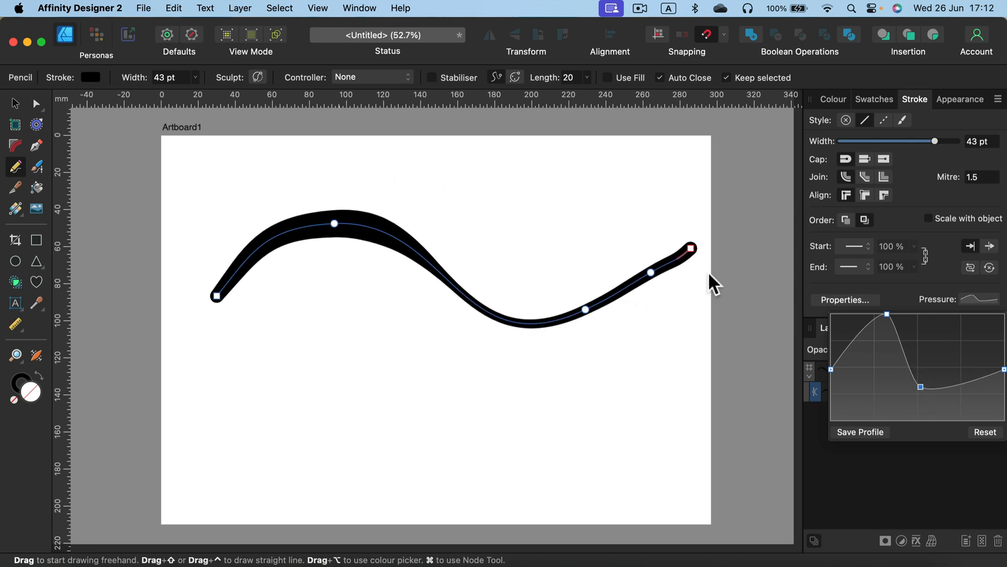
{"action": "mouse_move", "coordinate": [751, 403]}
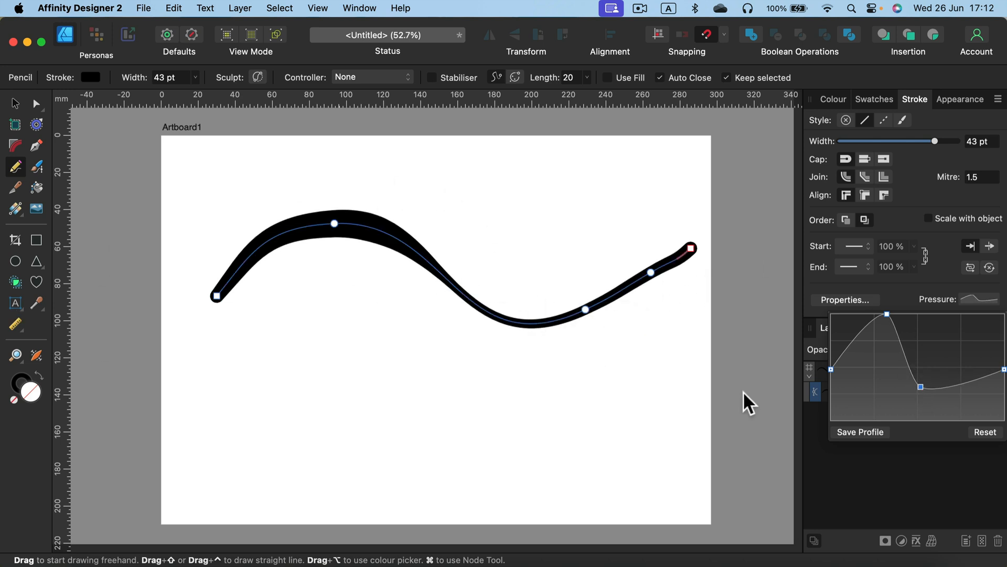
{"action": "mouse_move", "coordinate": [256, 321]}
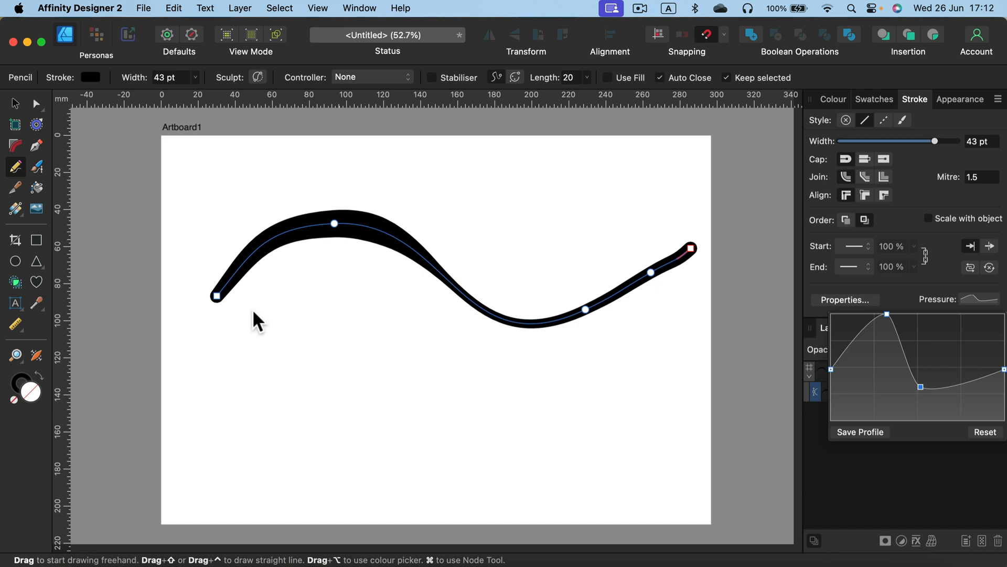
{"action": "mouse_move", "coordinate": [37, 356]}
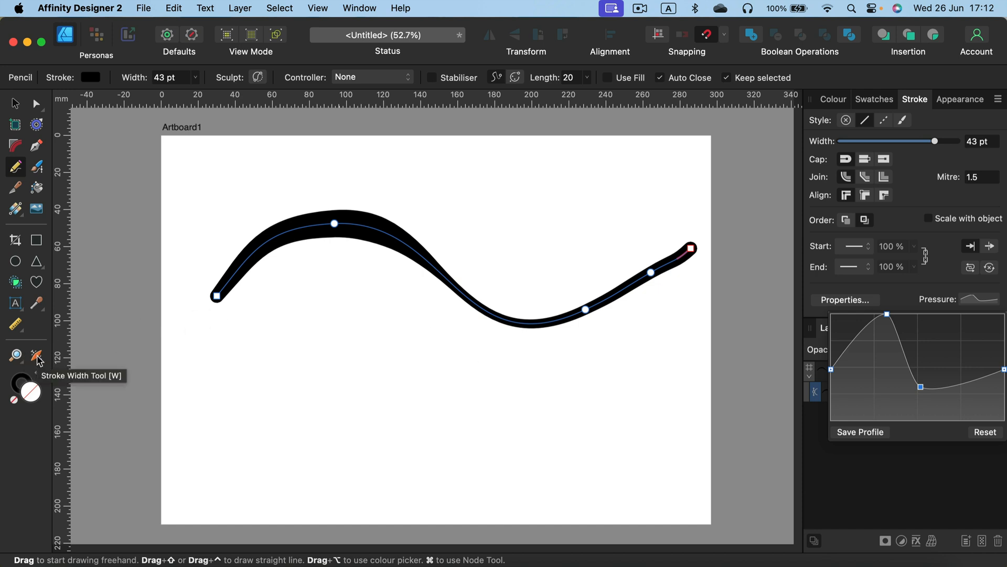
{"action": "mouse_move", "coordinate": [44, 366]}
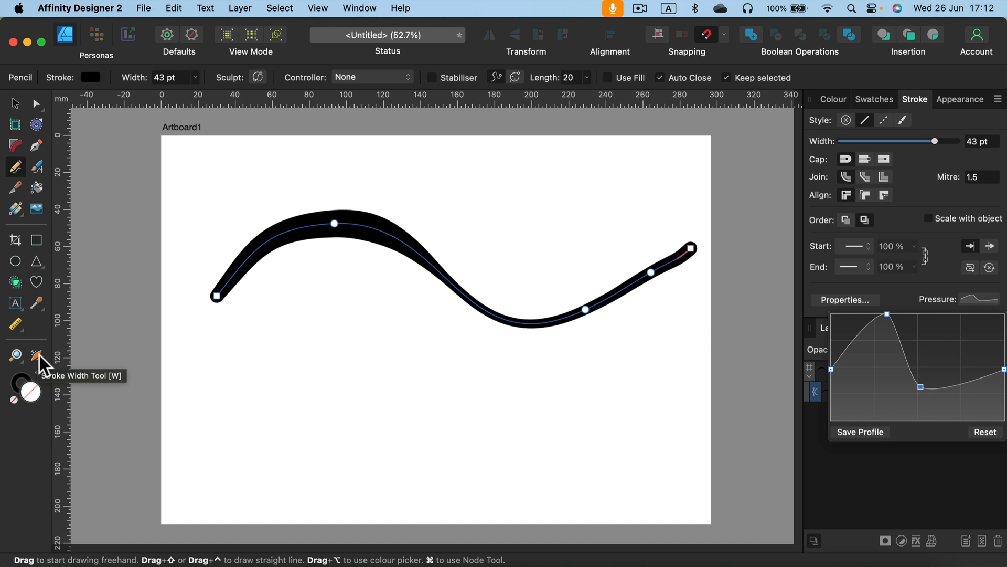
- Add a broad width bulge mid-curve with the Stroke Width Tool and review its pressure profile
{"action": "left_click", "coordinate": [36, 356]}
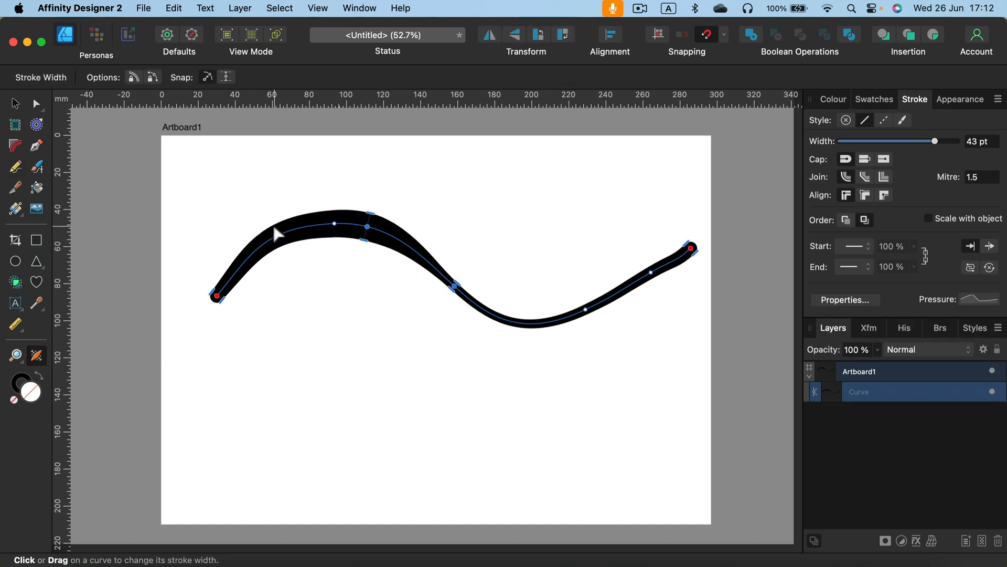
{"action": "mouse_move", "coordinate": [281, 235]}
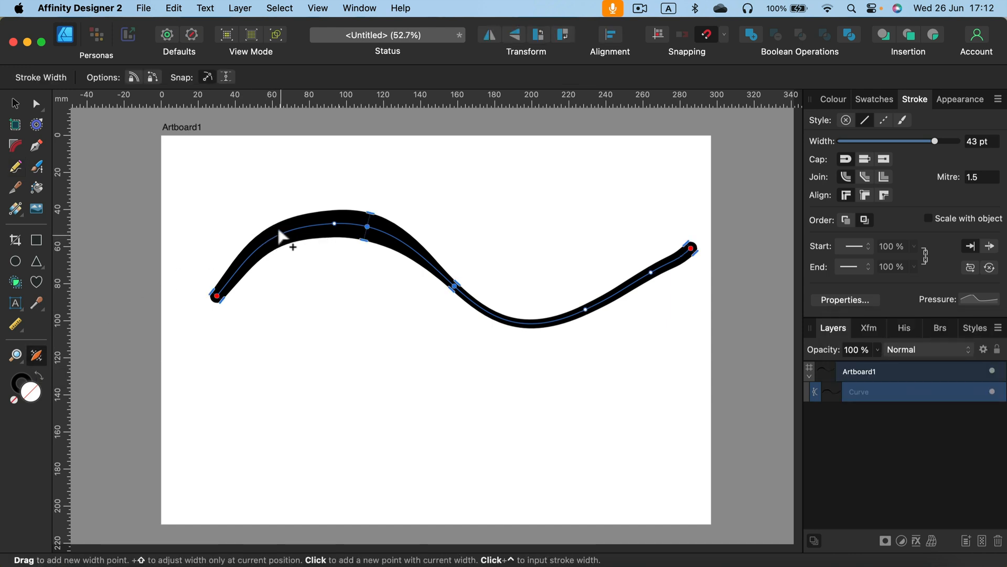
{"action": "left_click_drag", "start_coordinate": [286, 241], "coordinate": [286, 226]}
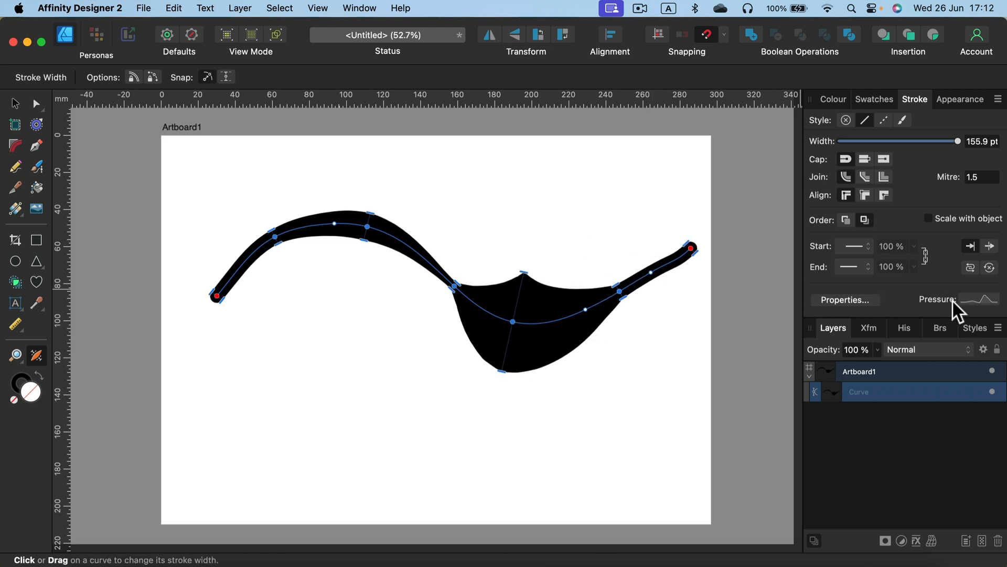
{"action": "left_click", "coordinate": [982, 300]}
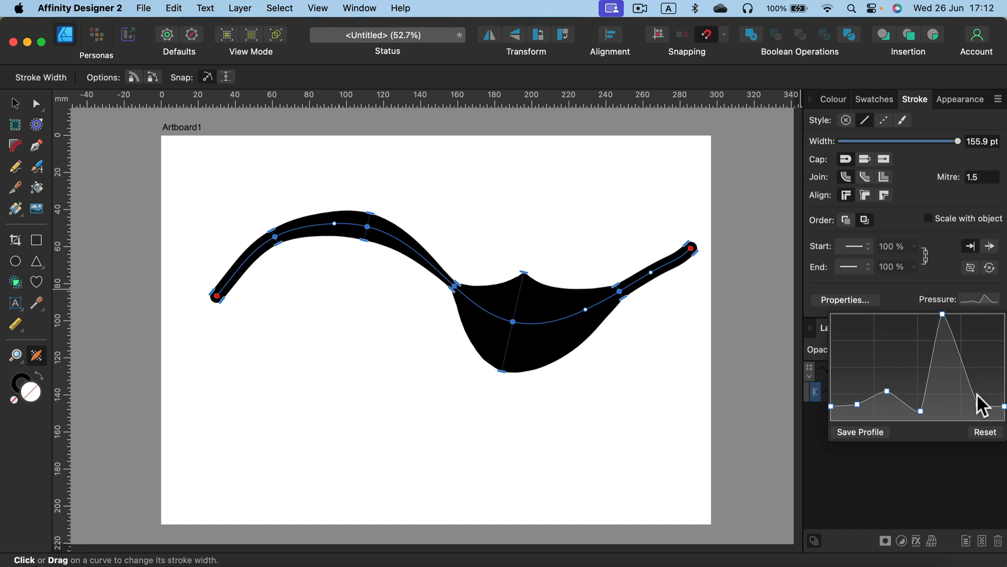
{"action": "mouse_move", "coordinate": [991, 398]}
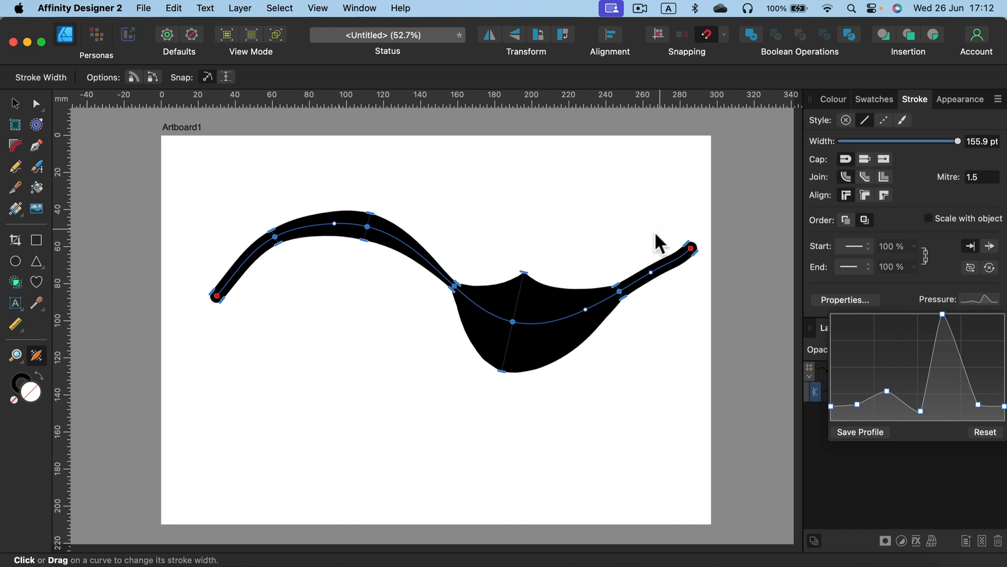
{"action": "mouse_move", "coordinate": [392, 298]}
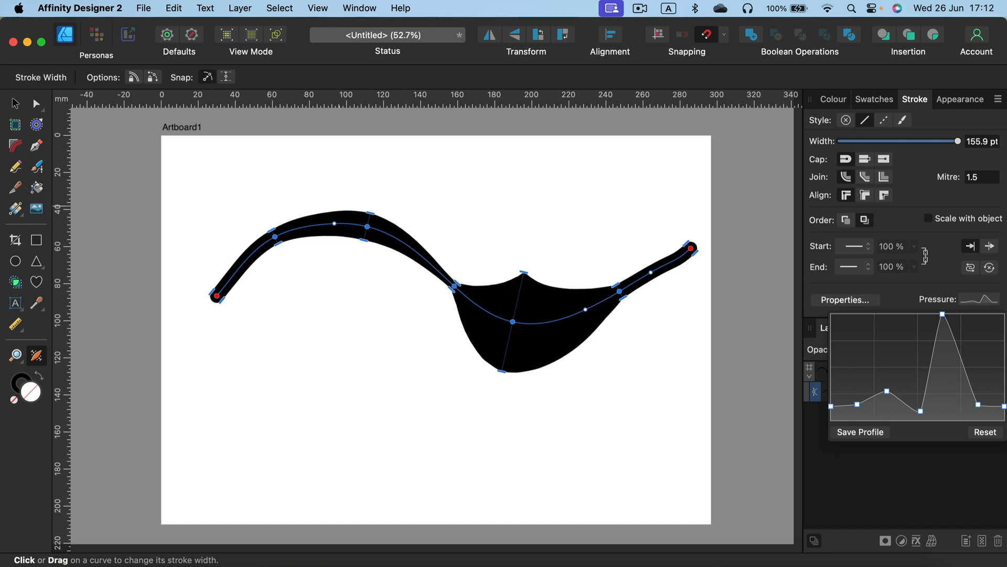
{"action": "left_click", "coordinate": [14, 103]}
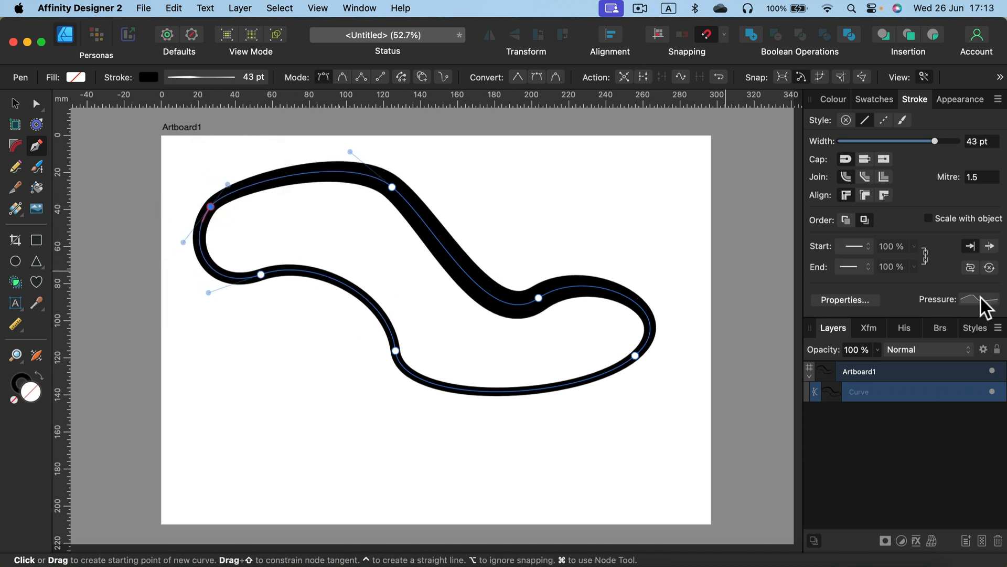
- Reset the looping curve's pressure profile to an even stroke width
{"action": "left_click", "coordinate": [990, 300]}
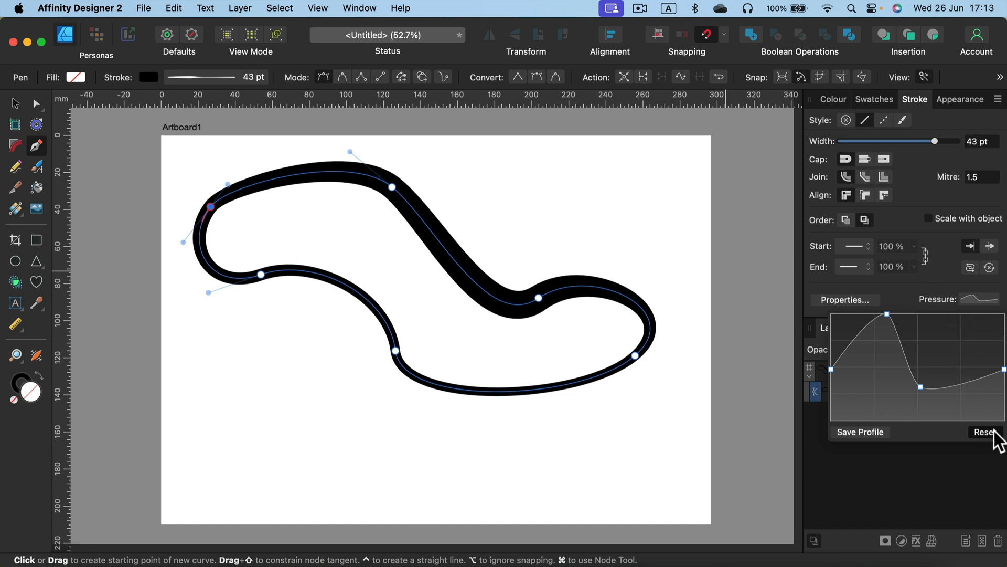
{"action": "left_click", "coordinate": [987, 432]}
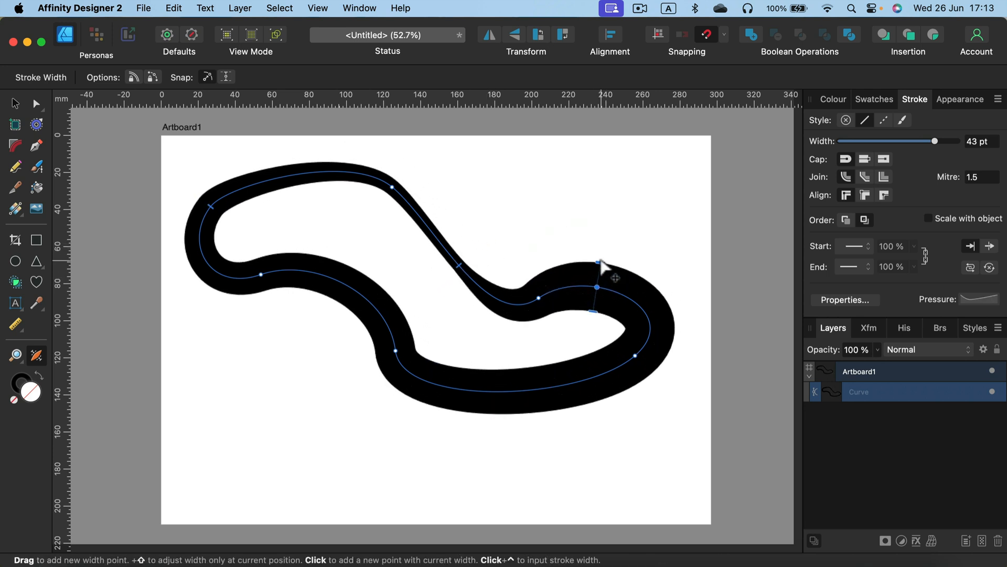
- Vary the loop's stroke width, thickening the right-hand lobe and adding a width point along the top
{"action": "left_click_drag", "start_coordinate": [604, 266], "coordinate": [609, 363]}
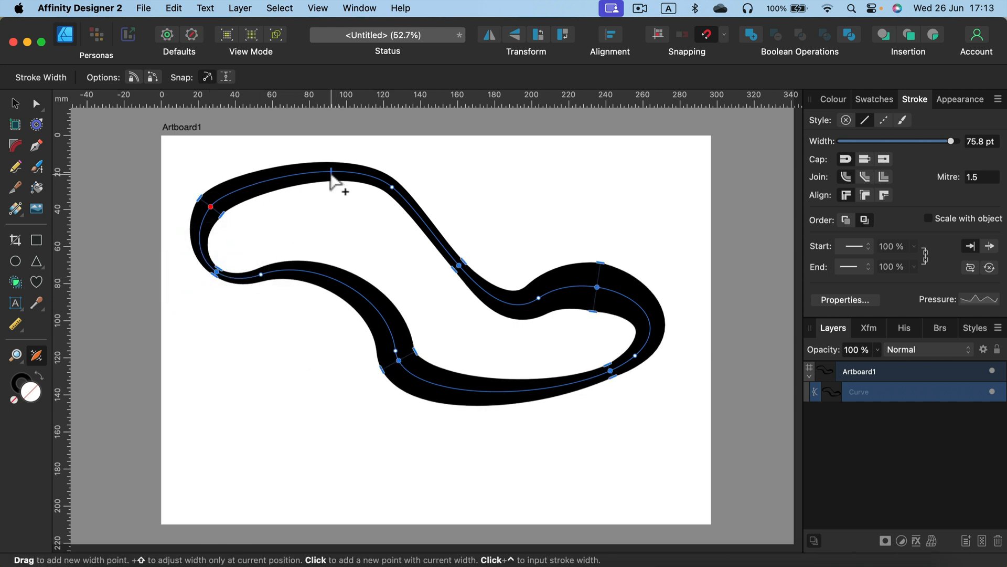
{"action": "left_click", "coordinate": [328, 172]}
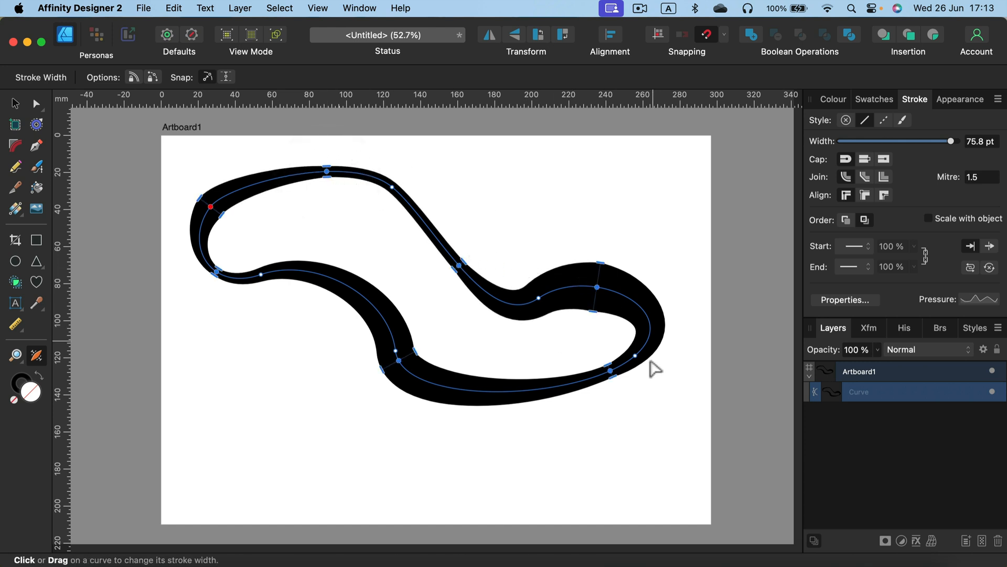
{"action": "left_click_drag", "start_coordinate": [949, 141], "coordinate": [936, 141]}
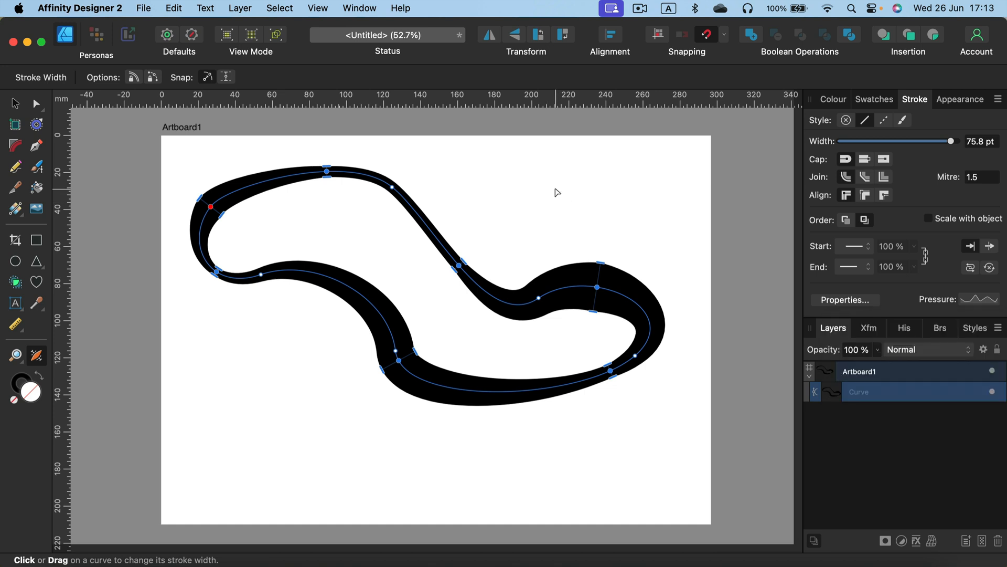
{"action": "left_click_drag", "start_coordinate": [951, 141], "coordinate": [935, 141]}
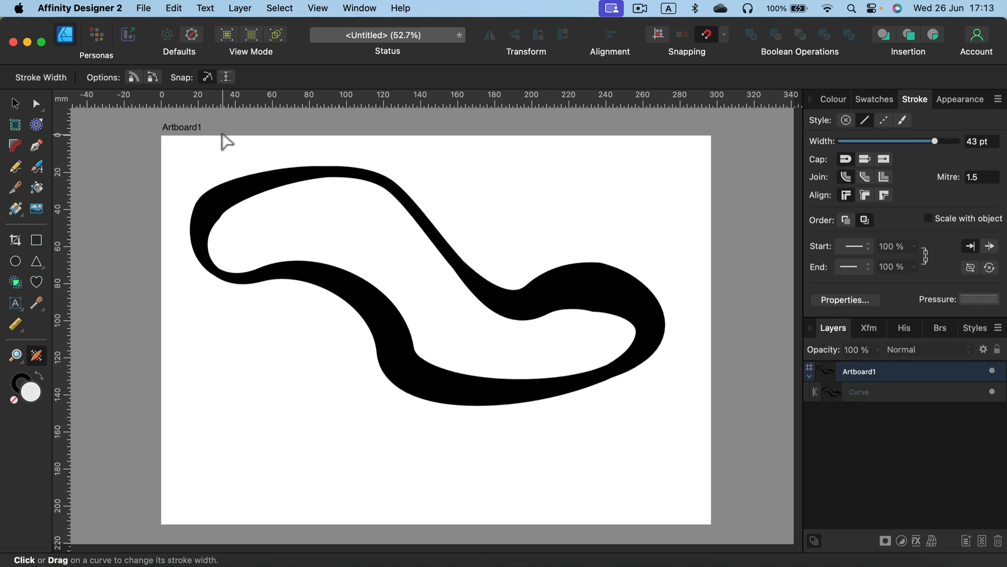
{"action": "mouse_move", "coordinate": [251, 172]}
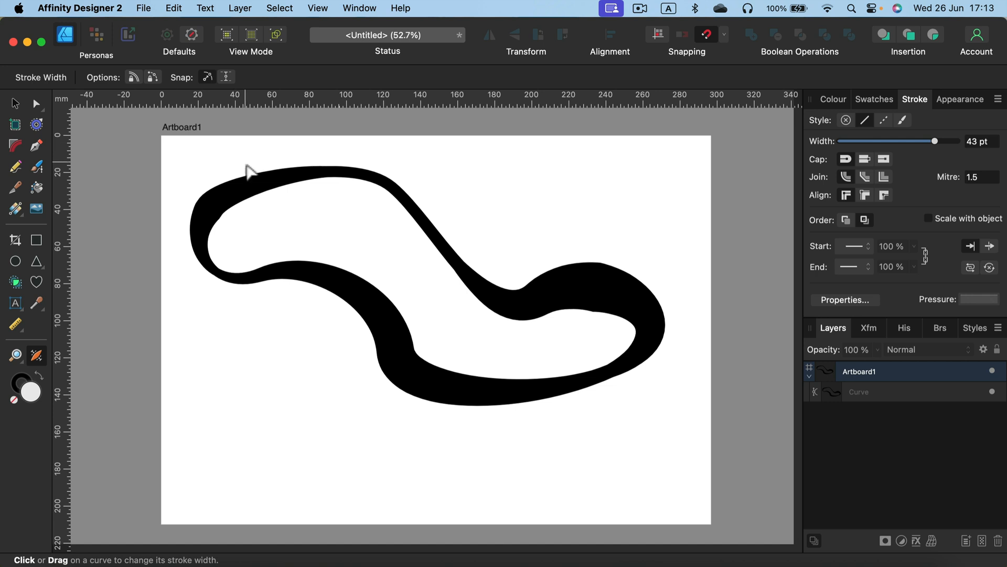
- Reset the curve's pressure profile and thin its stroke to 23 pt
{"action": "left_click", "coordinate": [984, 299]}
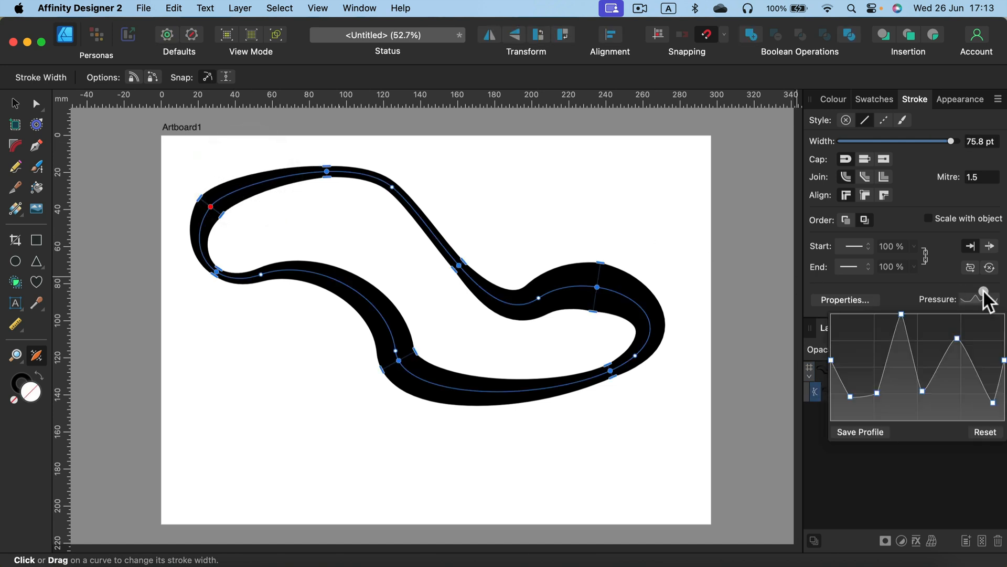
{"action": "left_click", "coordinate": [984, 431]}
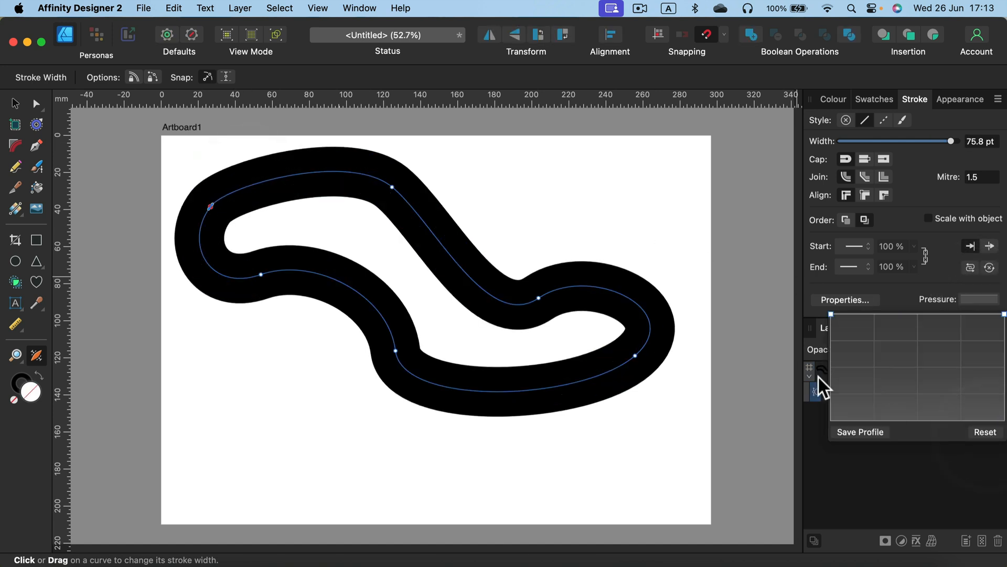
{"action": "left_click_drag", "start_coordinate": [951, 141], "coordinate": [906, 141]}
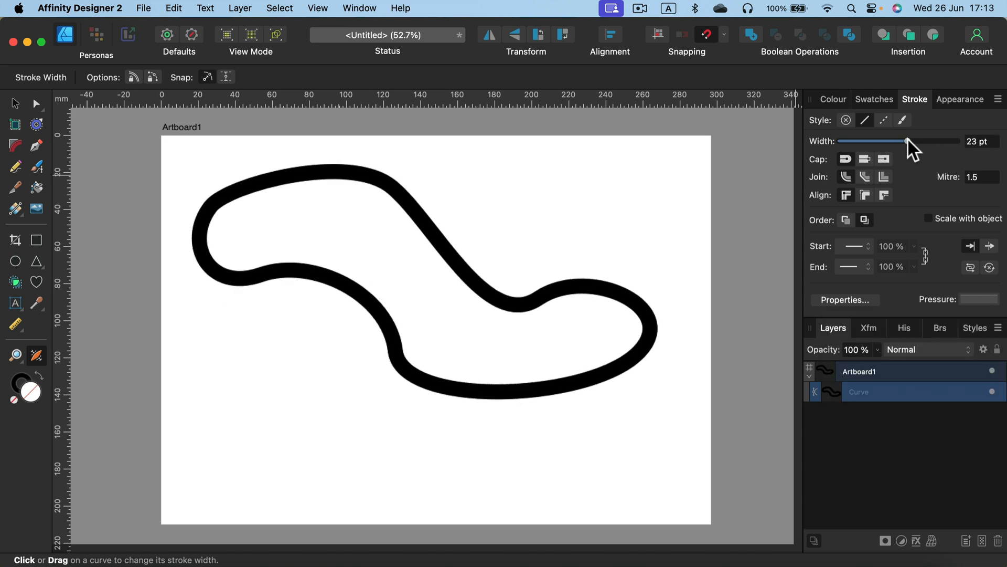
{"action": "left_click", "coordinate": [869, 466]}
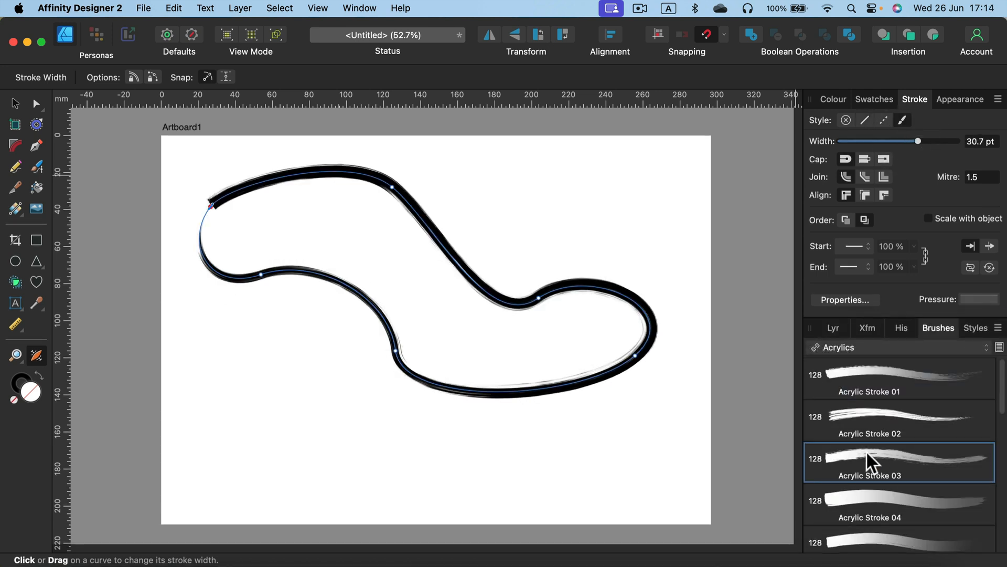
{"action": "mouse_move", "coordinate": [938, 453]}
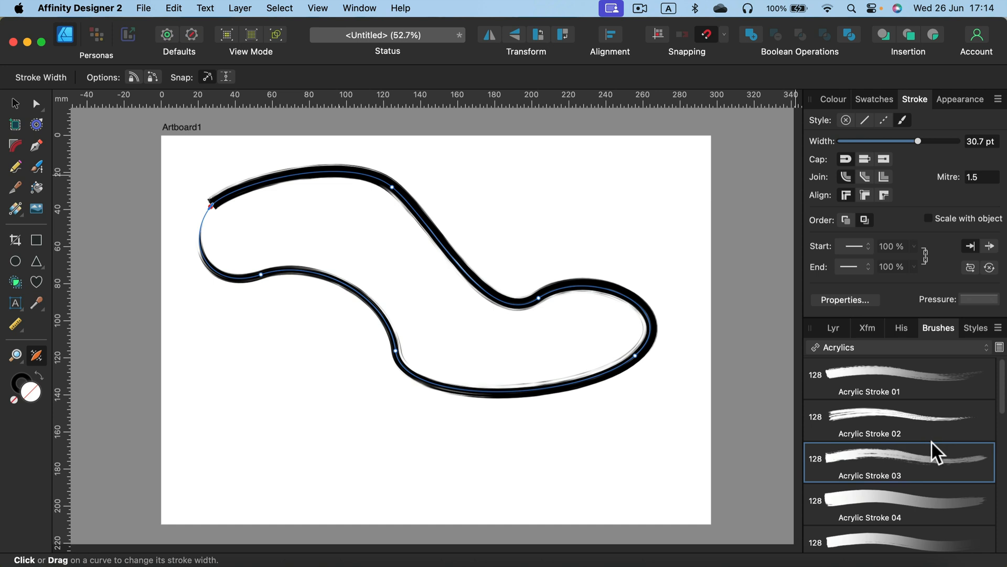
{"action": "mouse_move", "coordinate": [881, 466]}
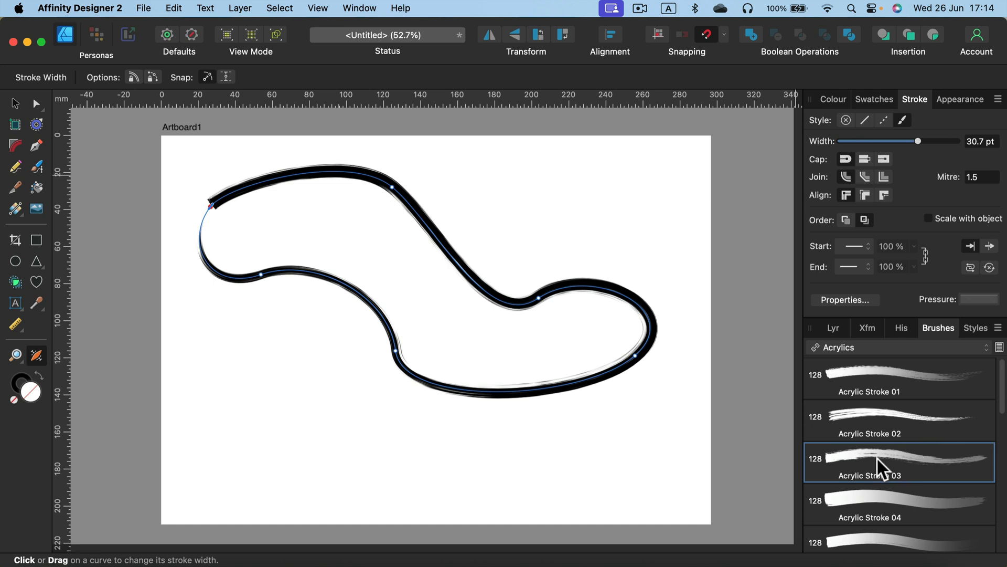
{"action": "mouse_move", "coordinate": [881, 465]}
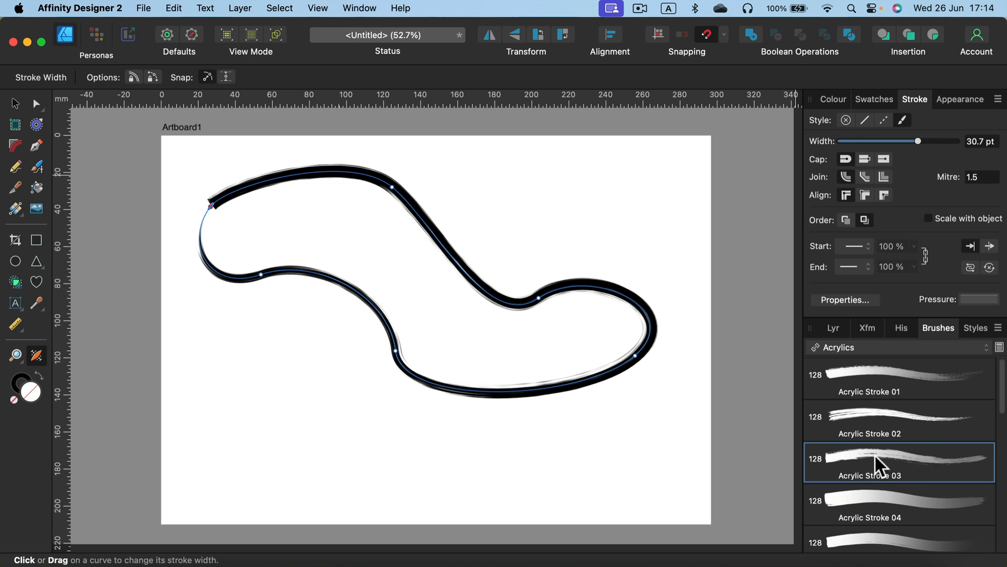
{"action": "mouse_move", "coordinate": [874, 464]}
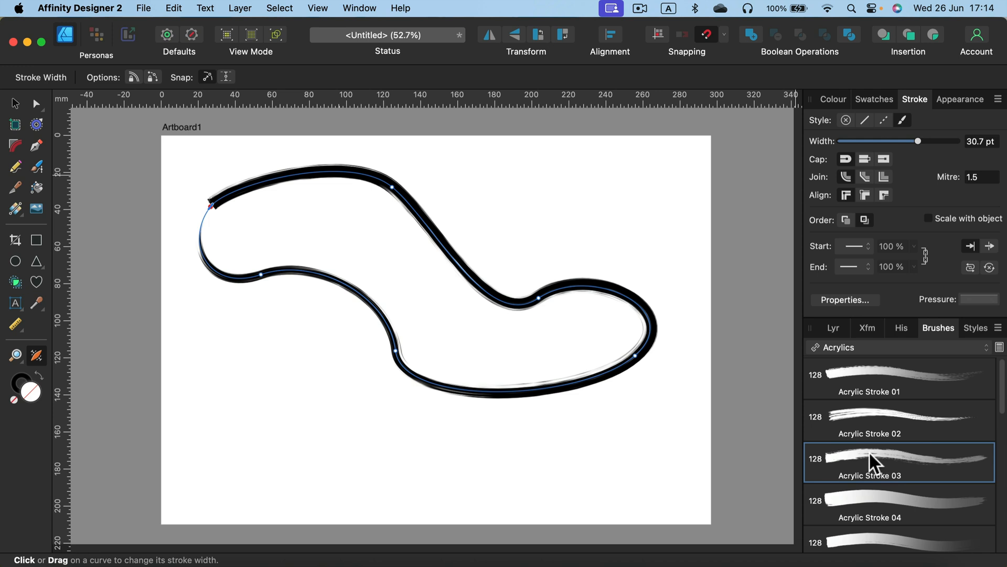
{"action": "mouse_move", "coordinate": [508, 285]}
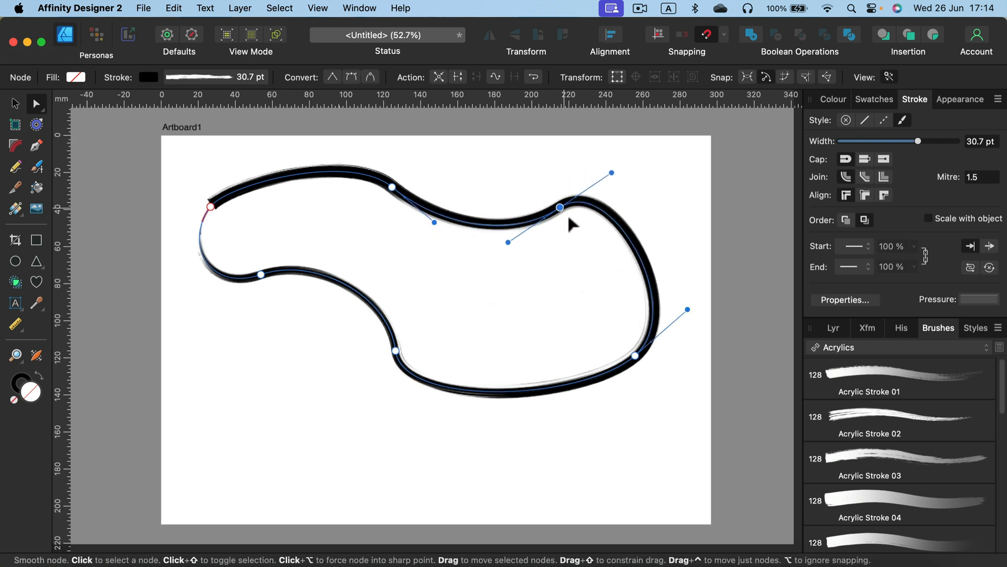
{"action": "left_click_drag", "start_coordinate": [560, 207], "coordinate": [547, 270]}
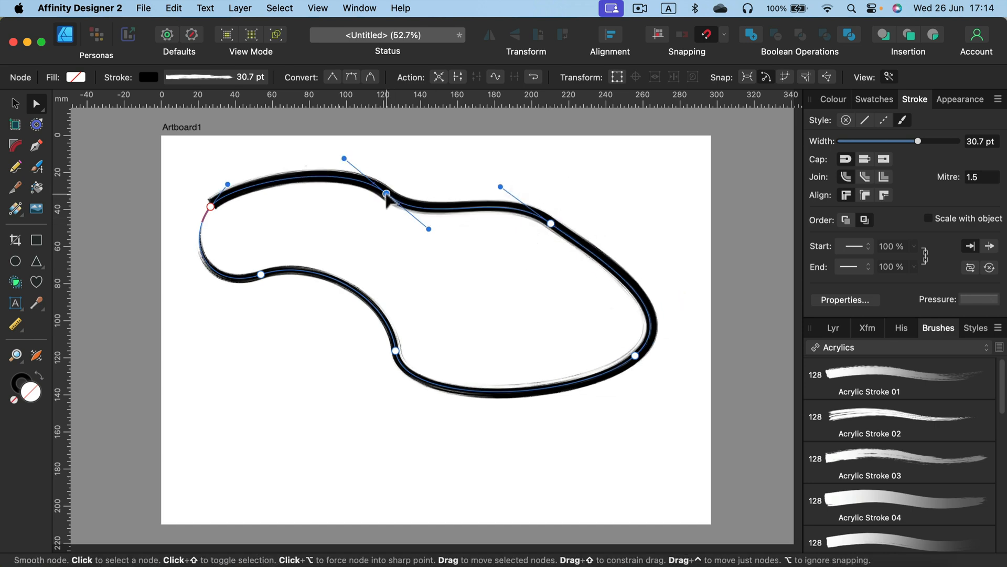
{"action": "key", "text": "cmd+="}
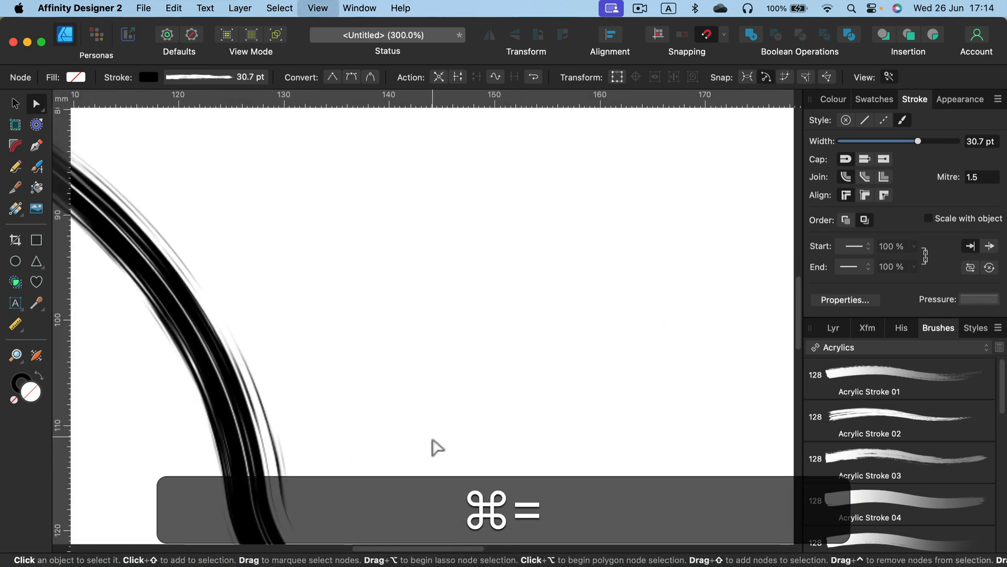
{"action": "key", "text": "cmd+="}
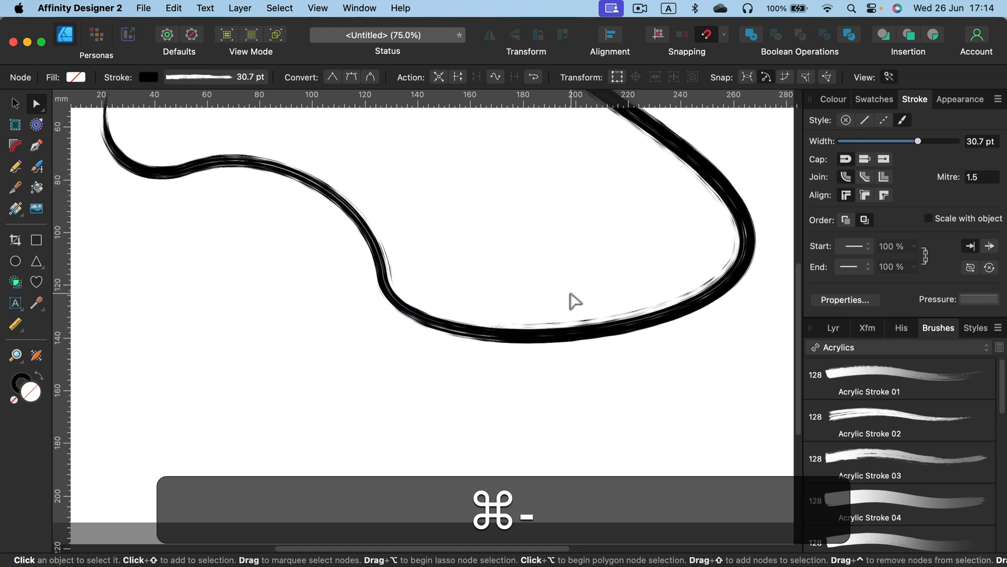
{"action": "key", "text": "cmd+-"}
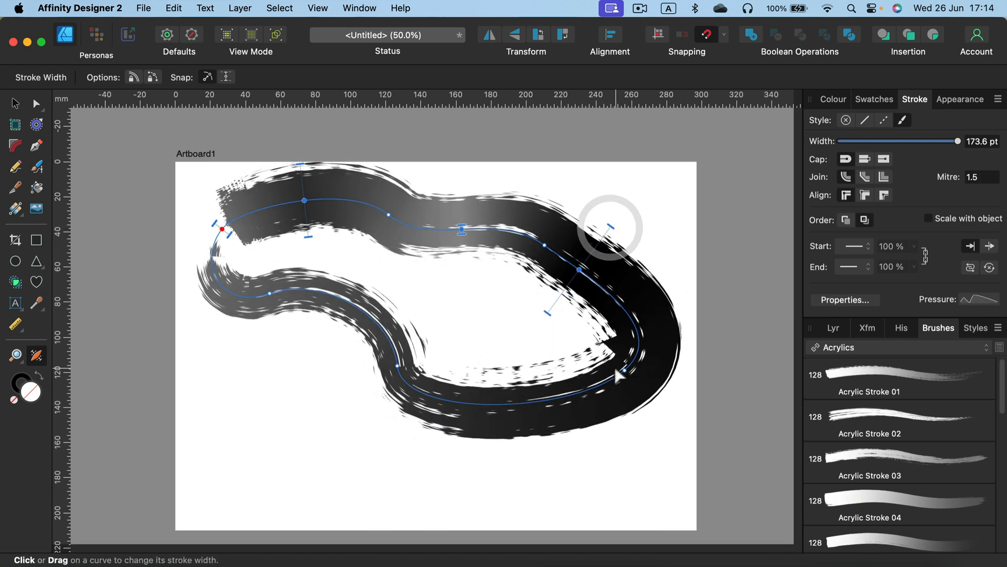
- Widen the brush stroke to about 173.6 pt and flatten its pressure profile
{"action": "left_click_drag", "start_coordinate": [607, 228], "coordinate": [559, 395]}
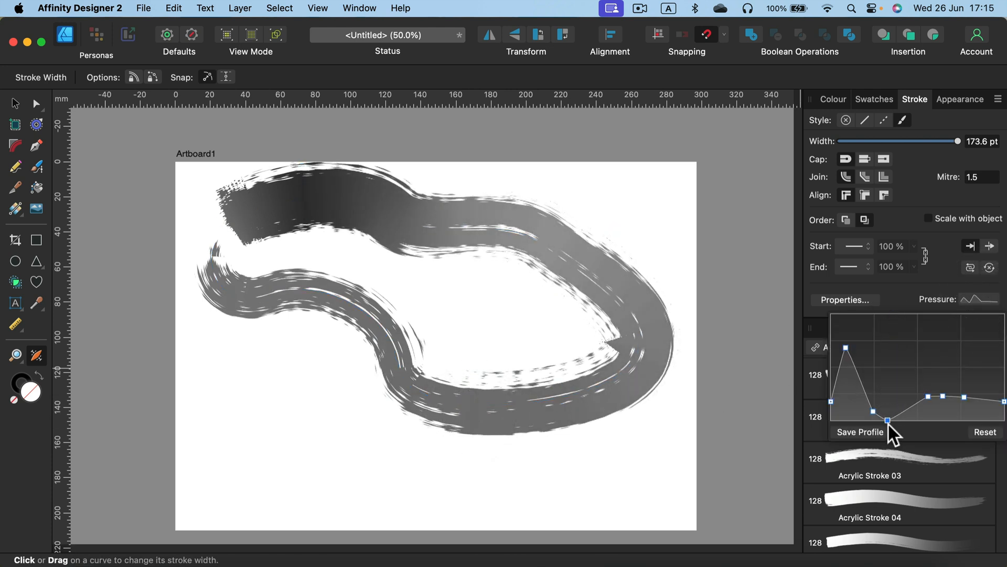
{"action": "left_click_drag", "start_coordinate": [888, 416], "coordinate": [893, 371]}
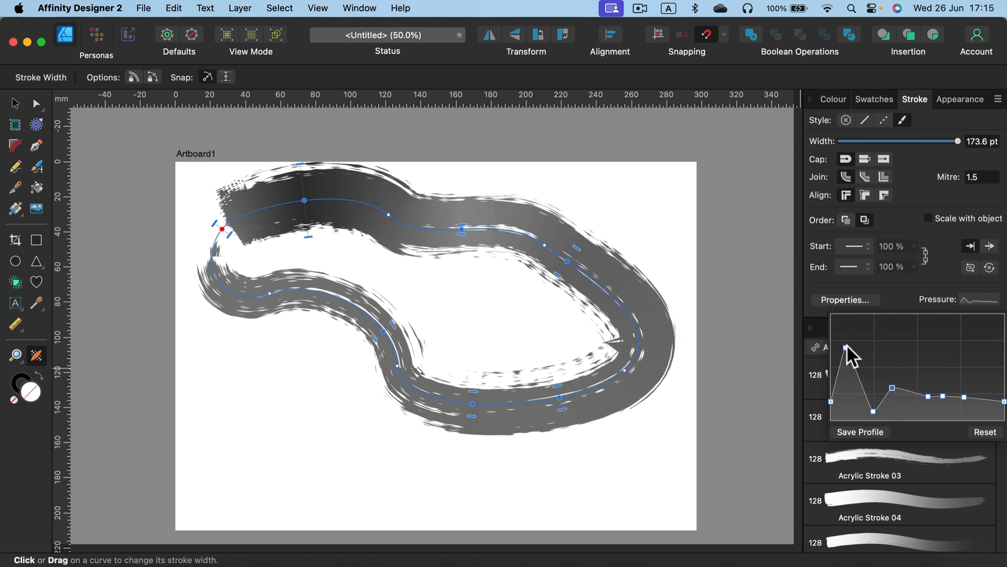
{"action": "left_click_drag", "start_coordinate": [849, 343], "coordinate": [849, 398]}
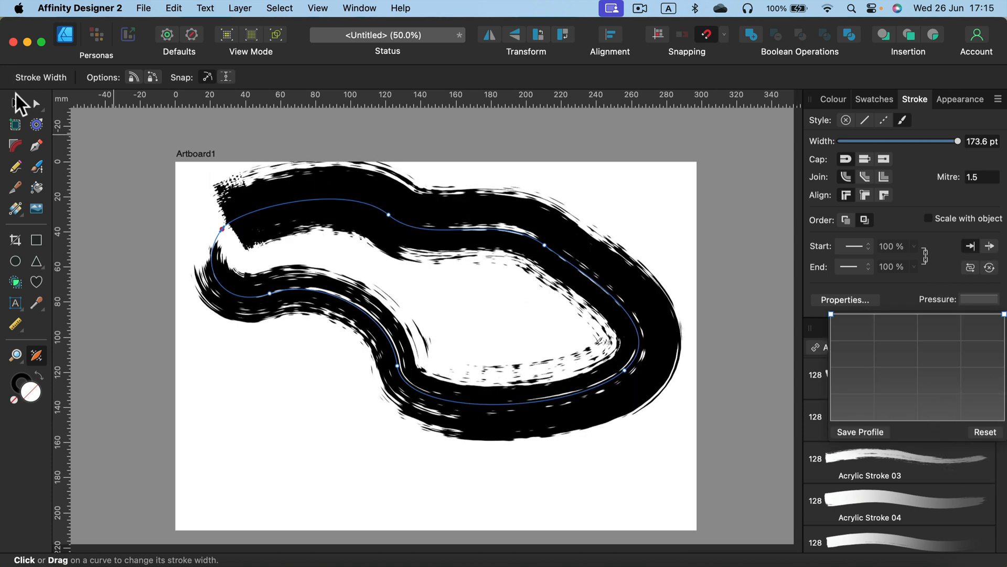
- Replace the brush curve with a light-grey rounded rectangle across the artboard centre
{"action": "left_click", "coordinate": [15, 103]}
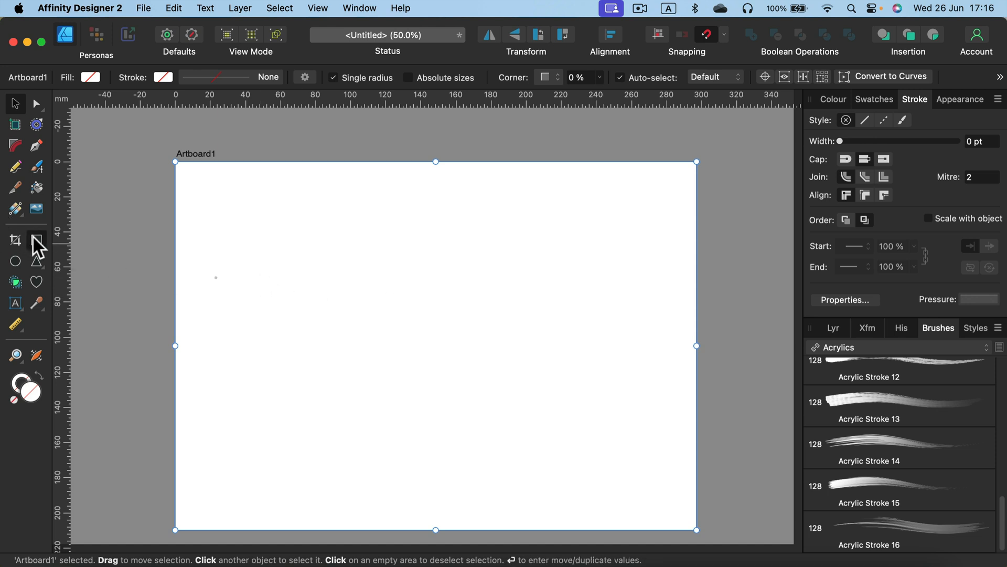
{"action": "left_click_drag", "start_coordinate": [281, 228], "coordinate": [628, 391]}
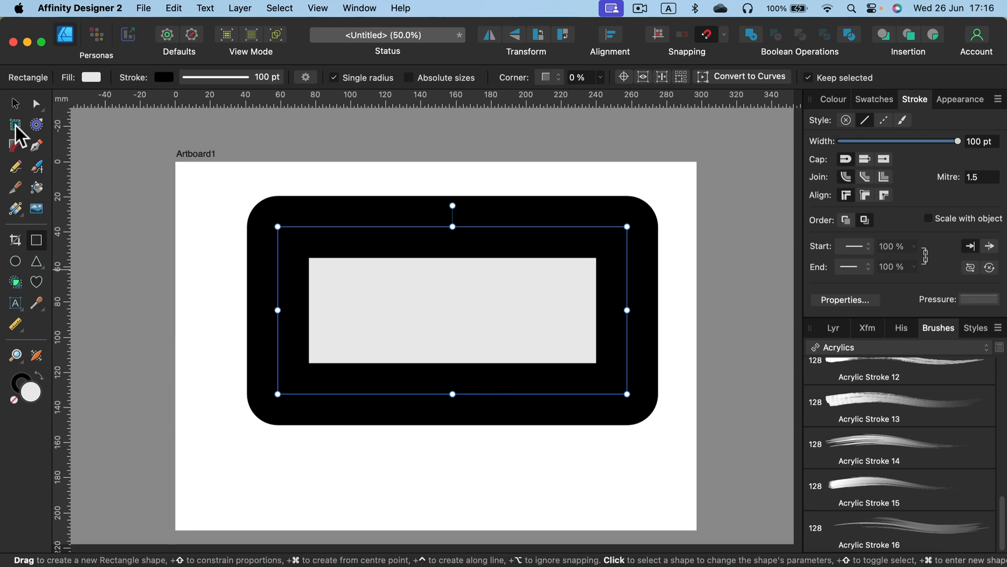
{"action": "left_click", "coordinate": [37, 358]}
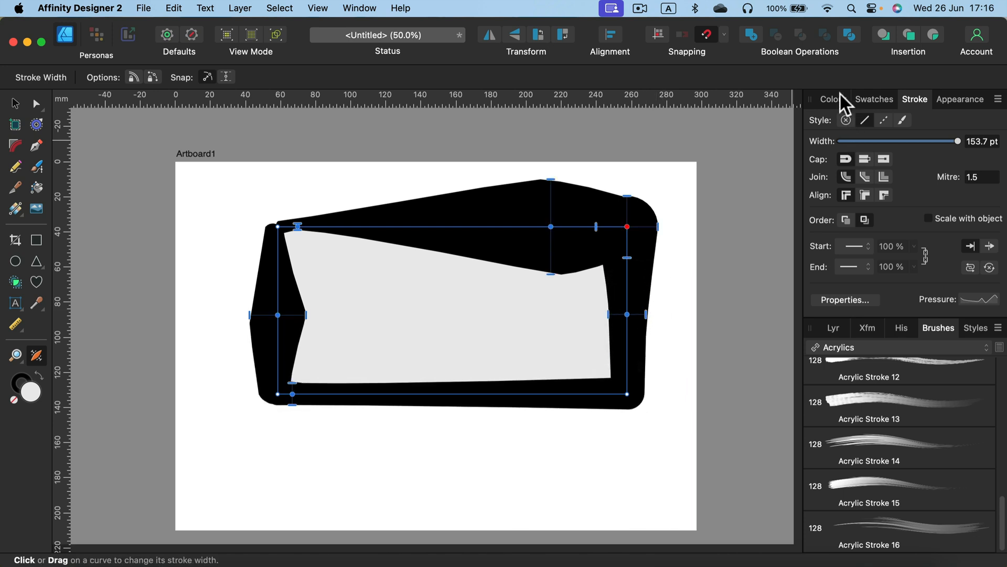
- Colour the rectangle's stroke purple #9E00FF and adjust its width along the bottom and top-left corner
{"action": "left_click", "coordinate": [832, 99]}
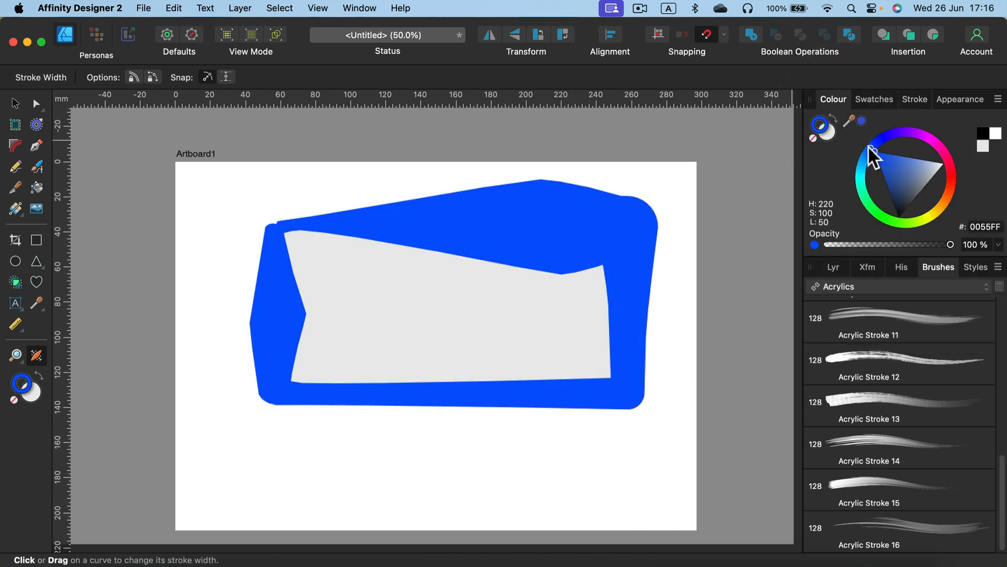
{"action": "left_click", "coordinate": [912, 133]}
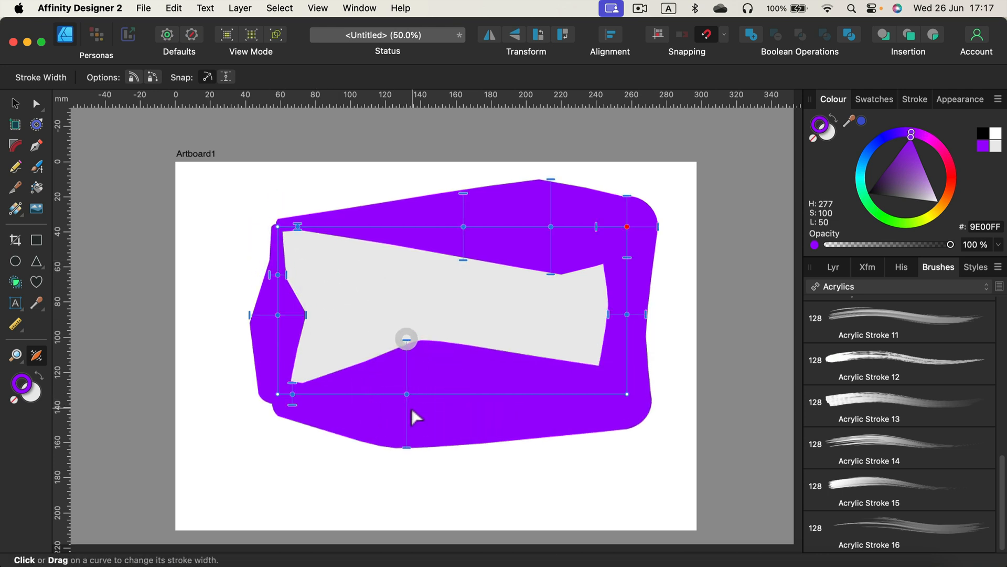
{"action": "left_click_drag", "start_coordinate": [406, 338], "coordinate": [406, 392]}
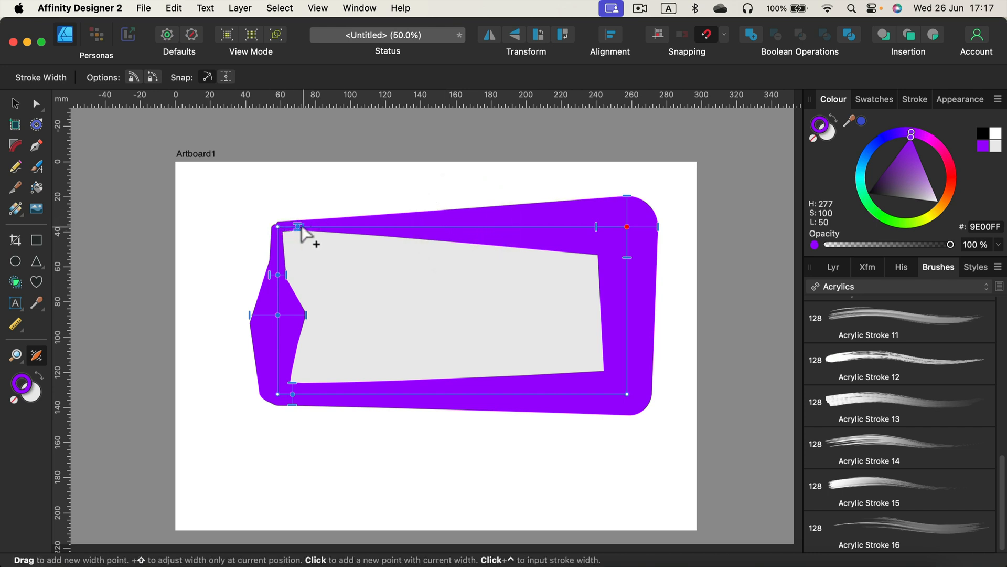
{"action": "left_click_drag", "start_coordinate": [301, 228], "coordinate": [278, 275]}
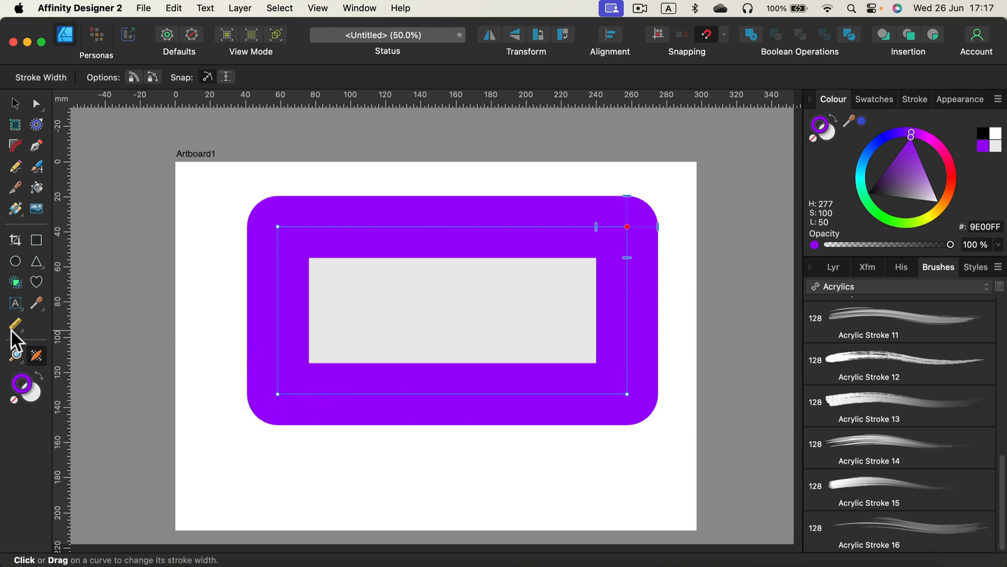
{"action": "mouse_move", "coordinate": [37, 357]}
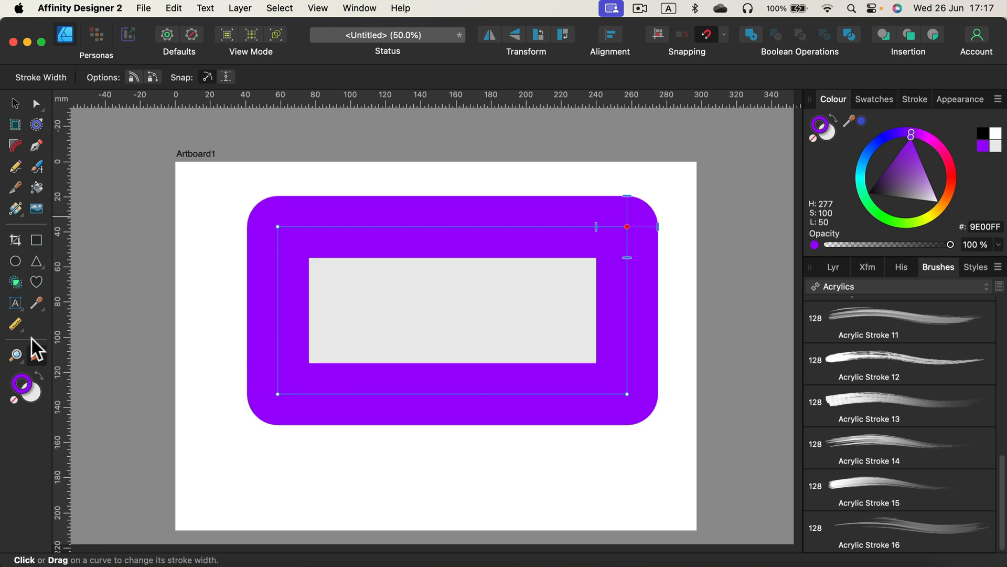
{"action": "mouse_move", "coordinate": [35, 357]}
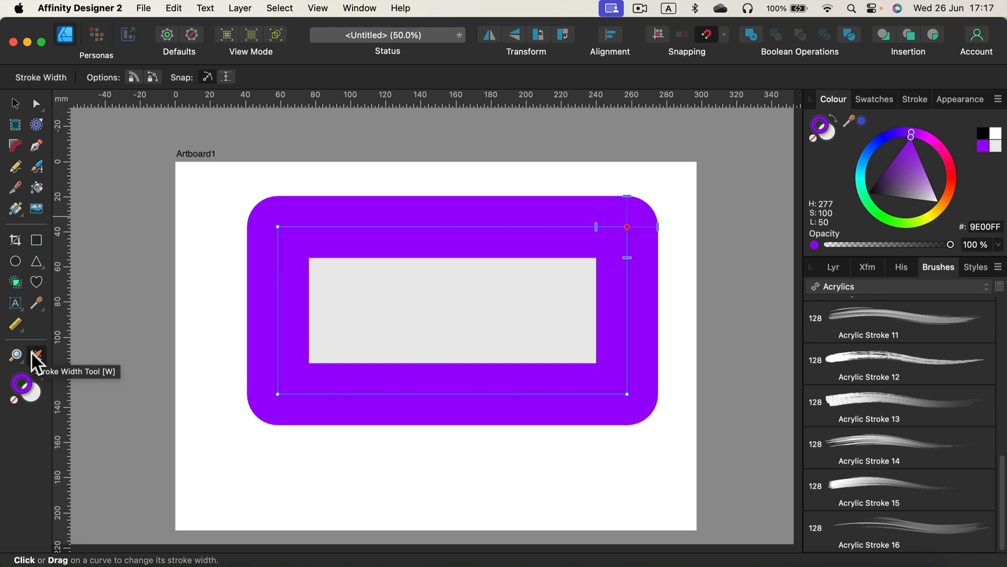
- In View > Customise Tools, set Number of Columns to 1, then back to 2
{"action": "left_click", "coordinate": [318, 8]}
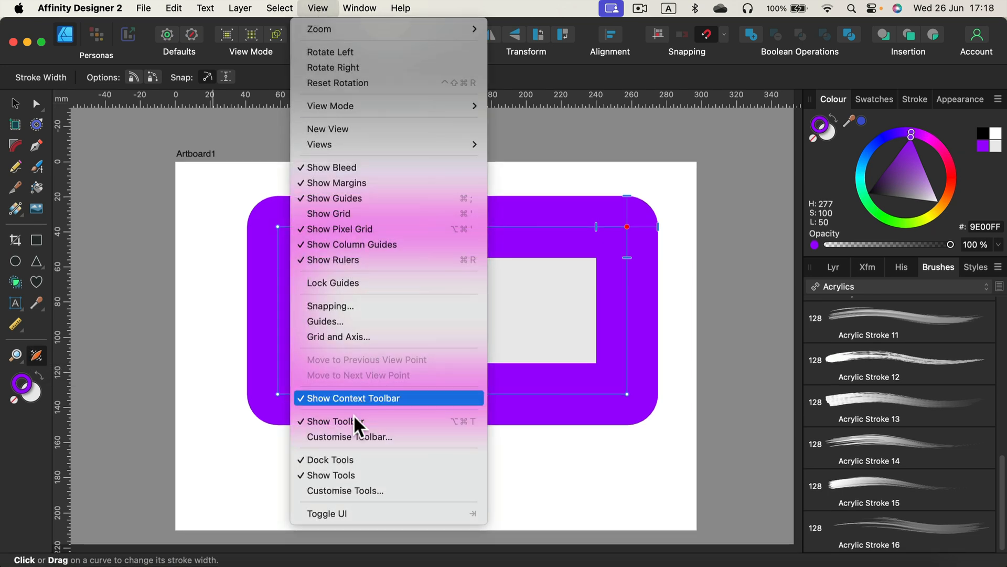
{"action": "mouse_move", "coordinate": [350, 490]}
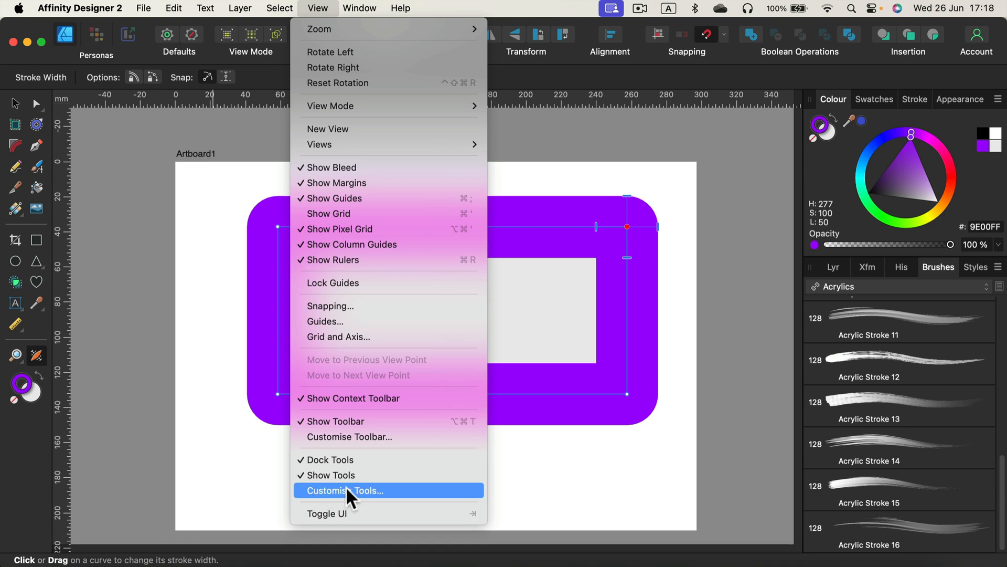
{"action": "left_click", "coordinate": [346, 490]}
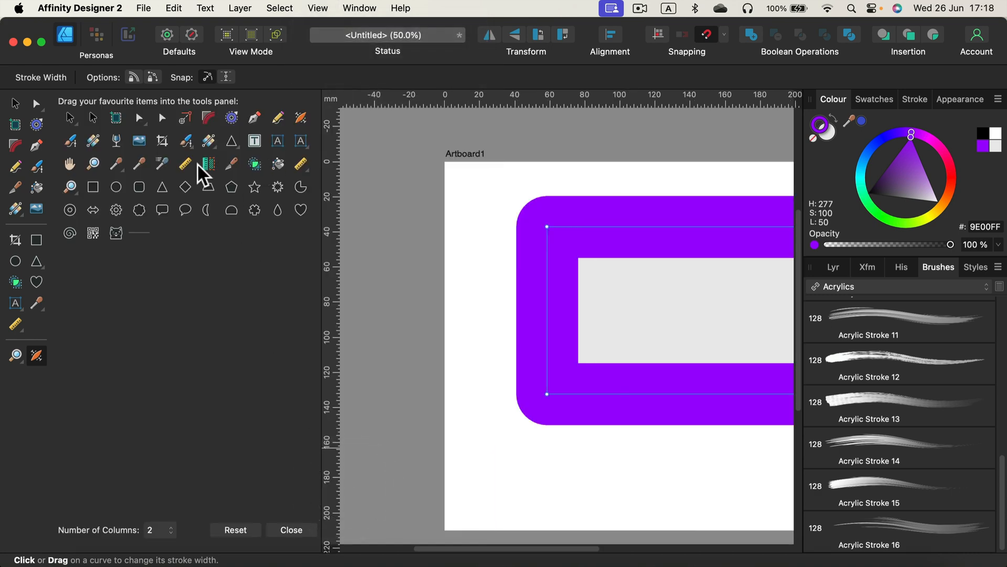
{"action": "mouse_move", "coordinate": [112, 390]}
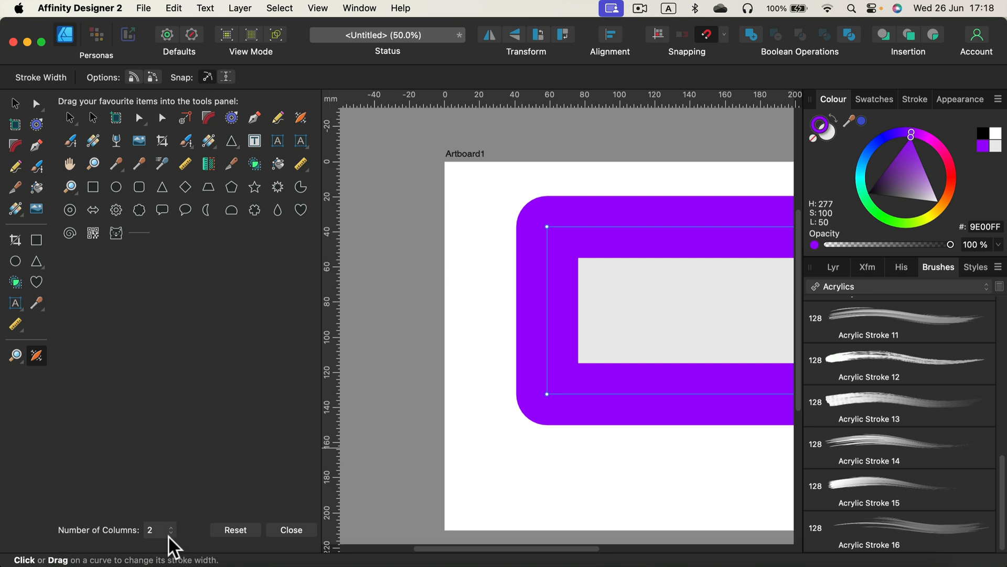
{"action": "left_click", "coordinate": [157, 529]}
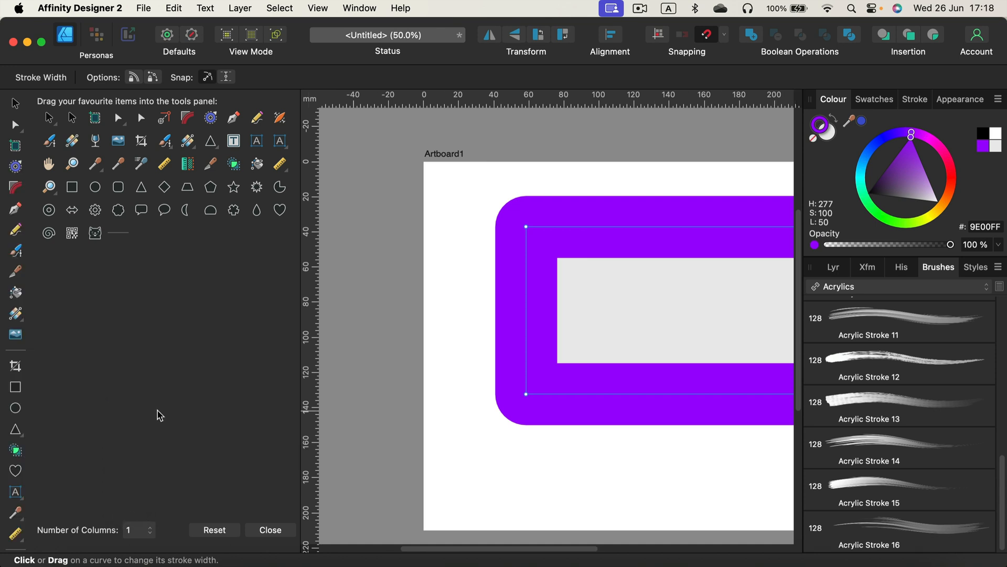
{"action": "mouse_move", "coordinate": [8, 564]}
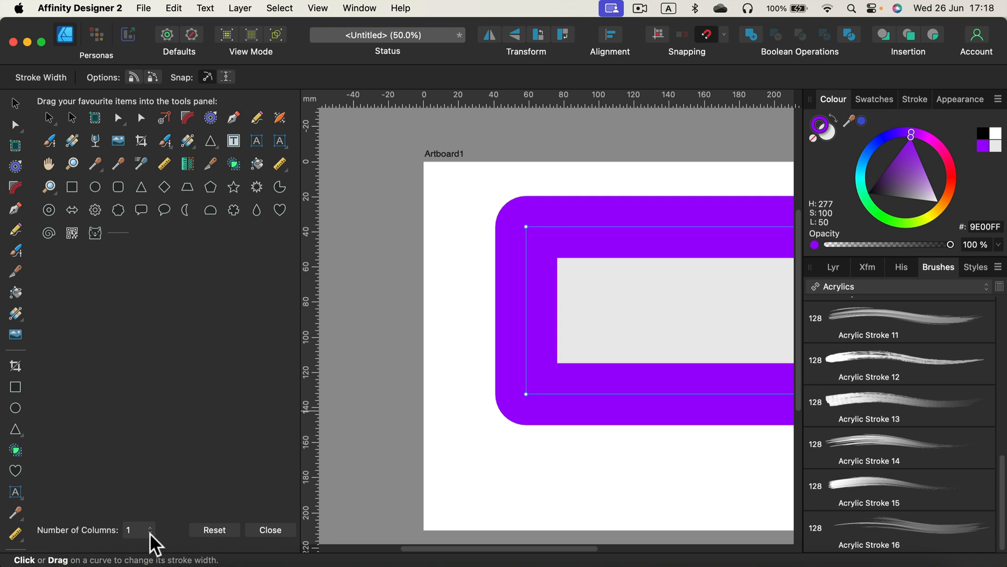
{"action": "left_click", "coordinate": [151, 526]}
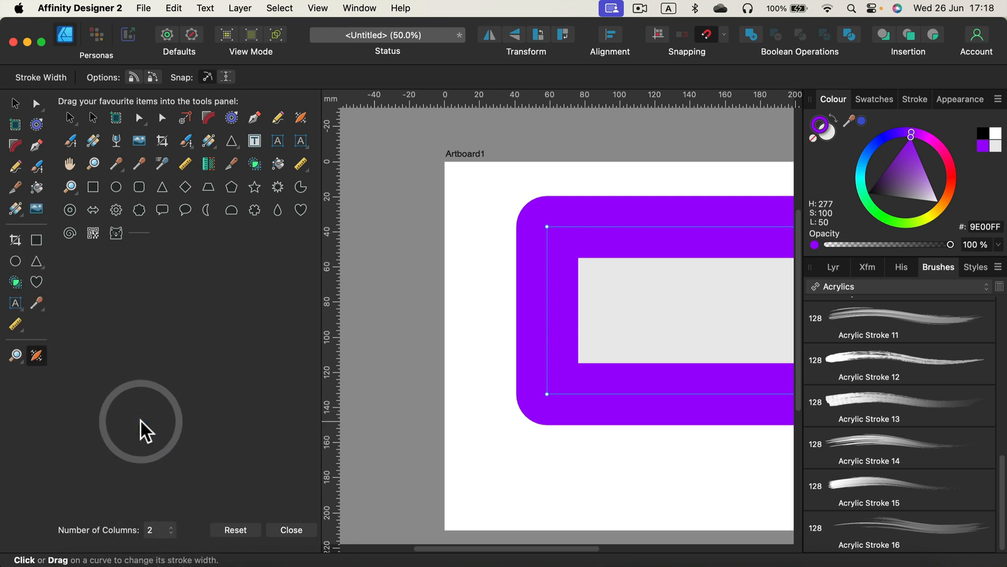